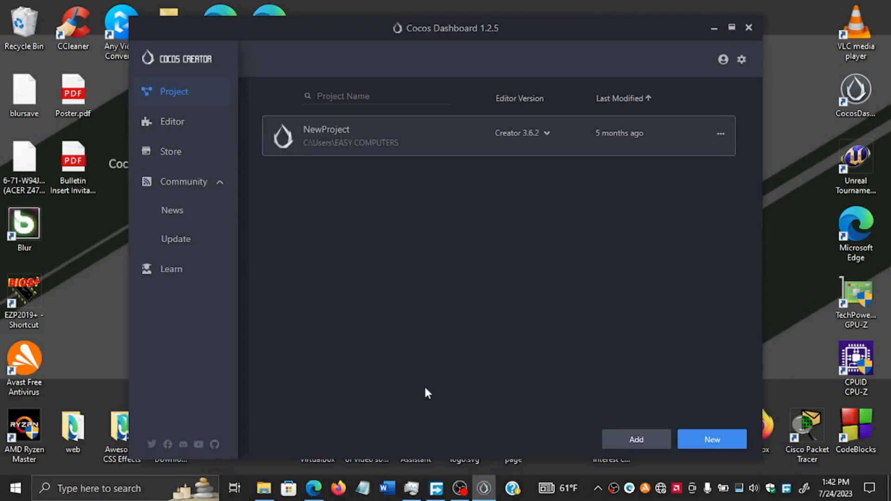
{"action": "mouse_move", "coordinate": [312, 488]}
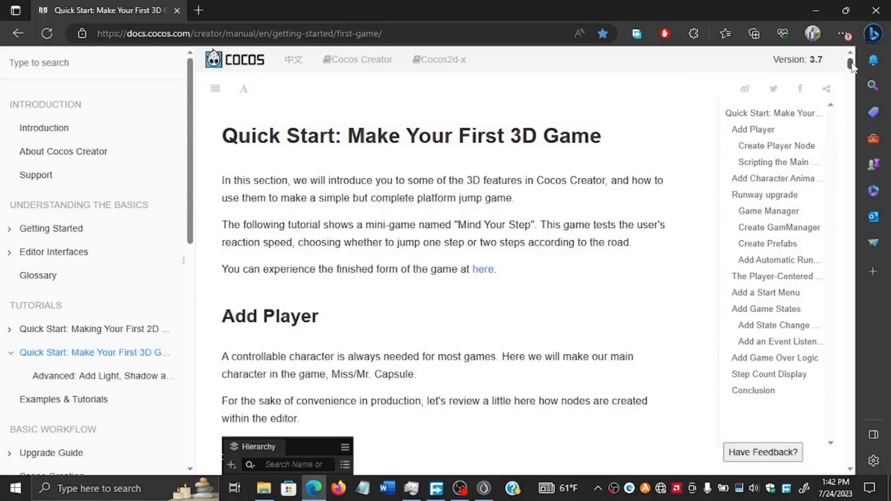
- Scroll the Quick Start docs down to the PlayerController code listing, then return to the Cocos Dashboard
{"action": "scroll", "scroll_direction": "down", "scroll_amount": 3}
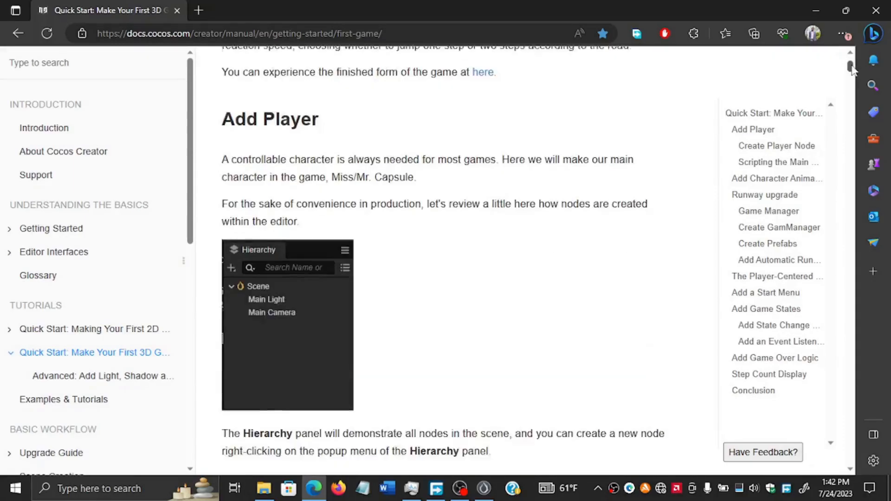
{"action": "scroll", "scroll_direction": "down", "scroll_amount": 3}
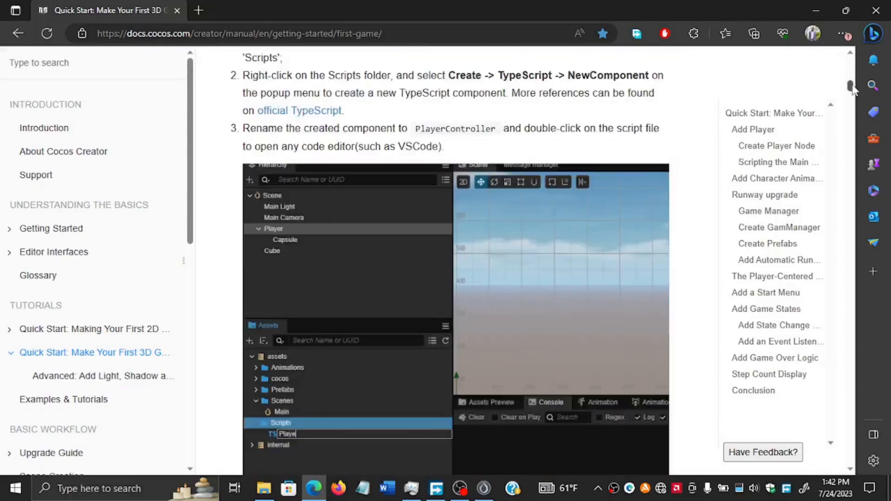
{"action": "scroll", "scroll_direction": "down", "scroll_amount": 3}
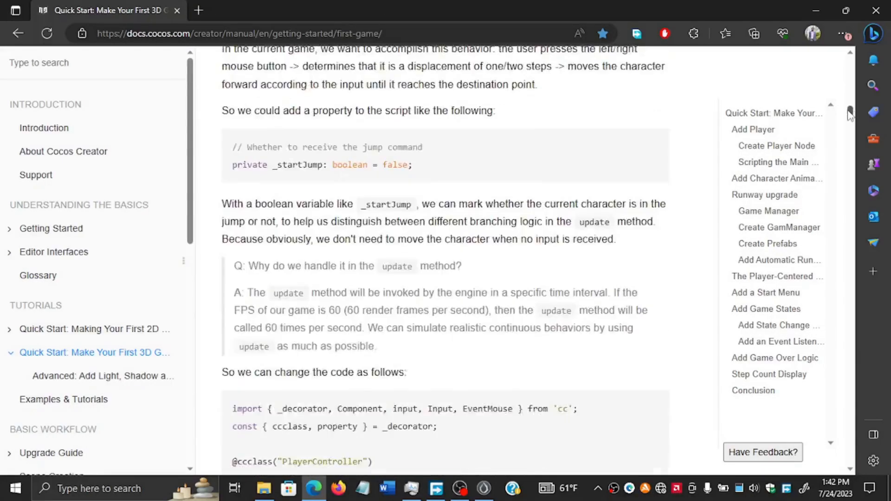
{"action": "scroll", "scroll_direction": "down", "scroll_amount": 3}
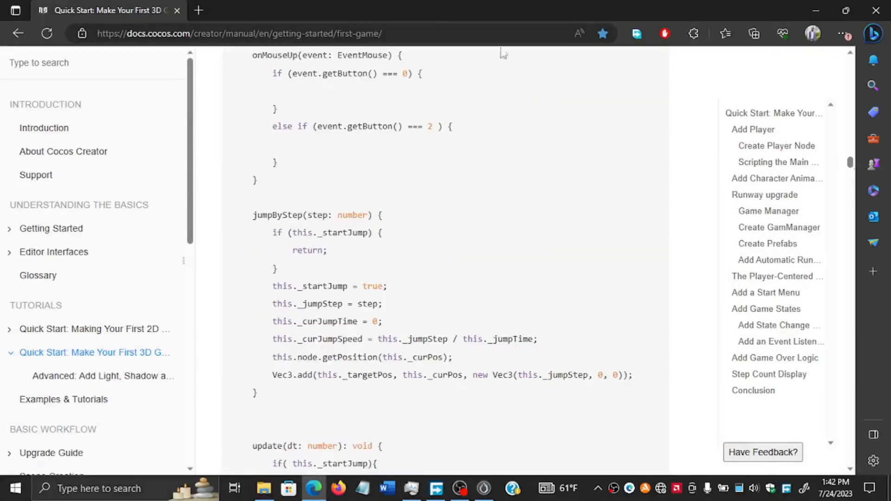
{"action": "left_click", "coordinate": [239, 33]}
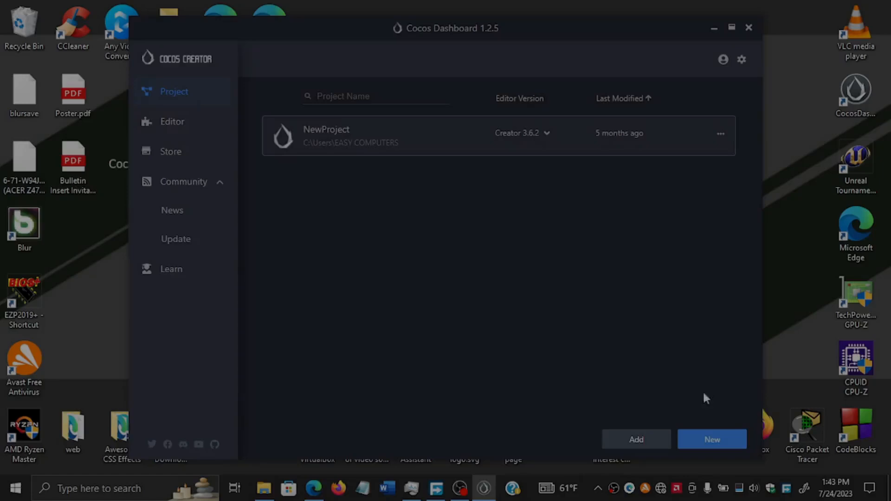
- Start a new project with the Empty(3D) template and editor version 3.7.1
{"action": "left_click", "coordinate": [712, 439]}
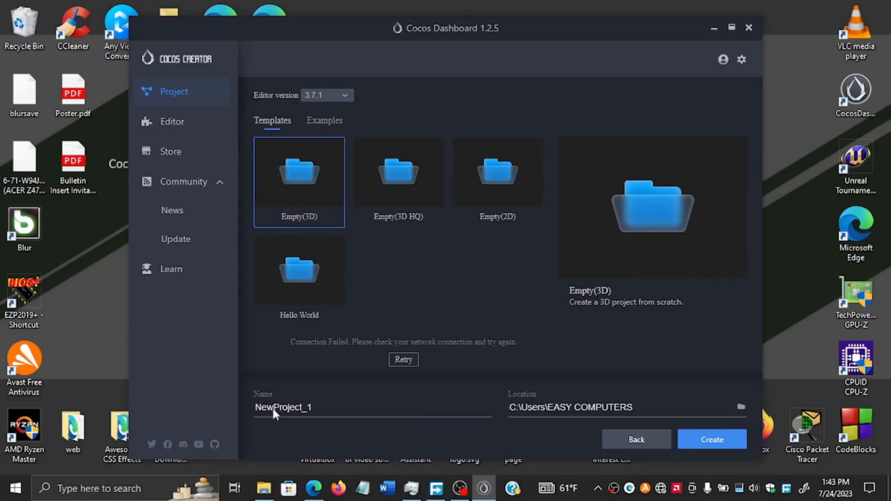
{"action": "mouse_move", "coordinate": [340, 102]}
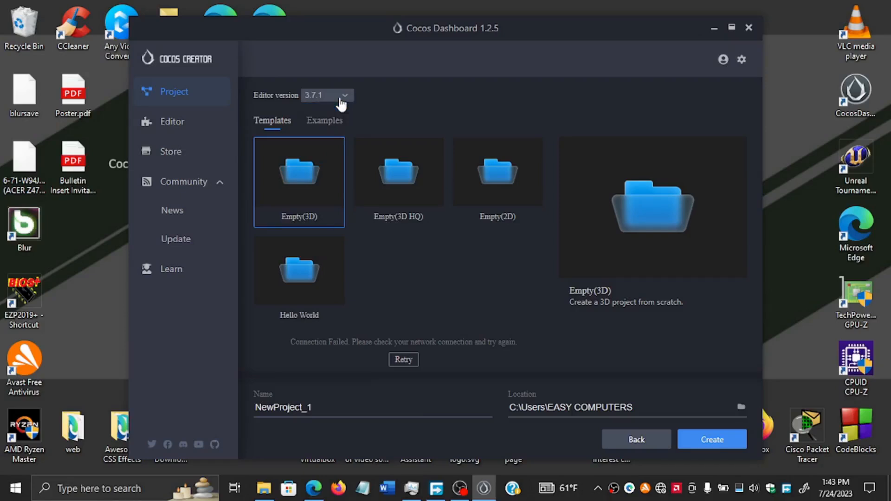
{"action": "mouse_move", "coordinate": [319, 102]}
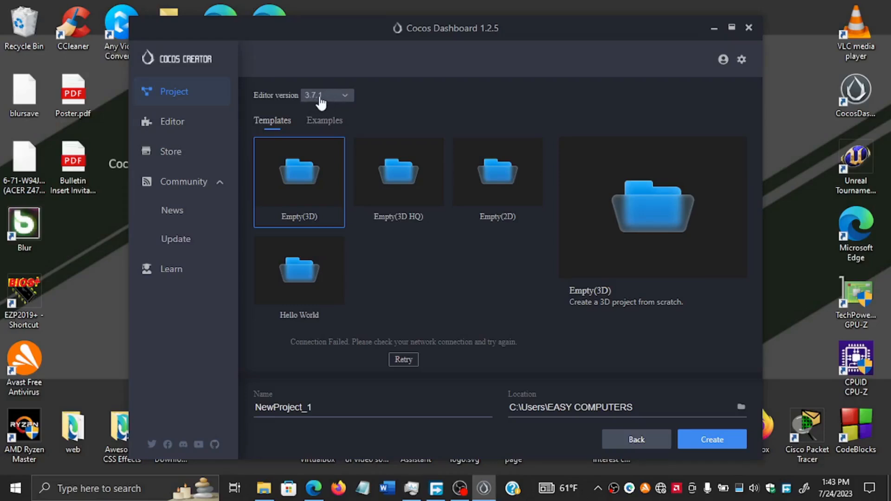
{"action": "left_click", "coordinate": [326, 95]}
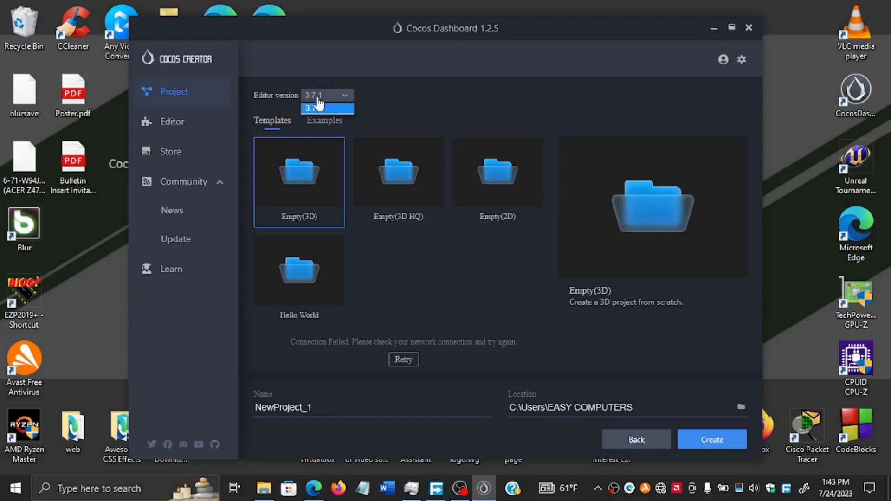
{"action": "left_click", "coordinate": [326, 108]}
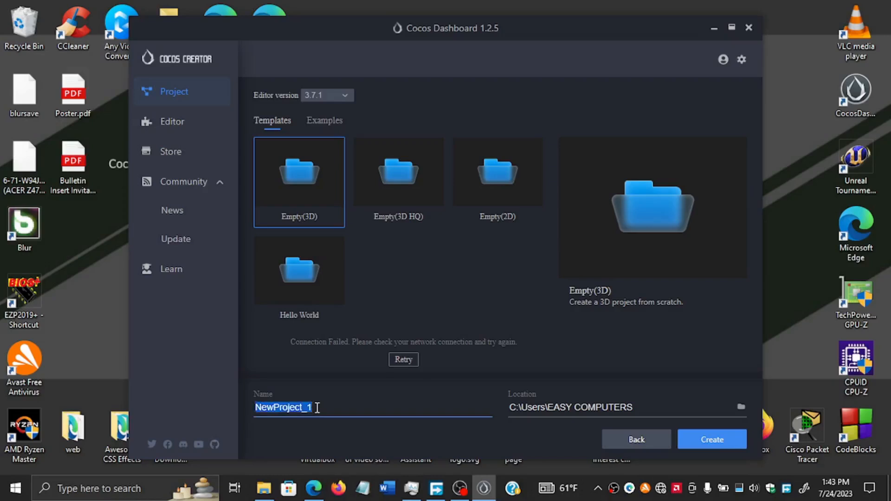
- Enter MindYourStep as the project name and create the project
{"action": "type", "text": "MindYourStep"}
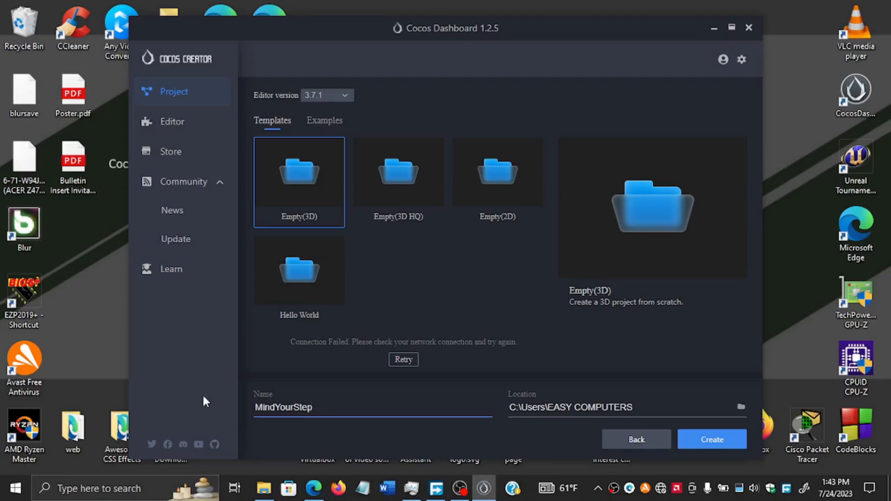
{"action": "left_click", "coordinate": [313, 407]}
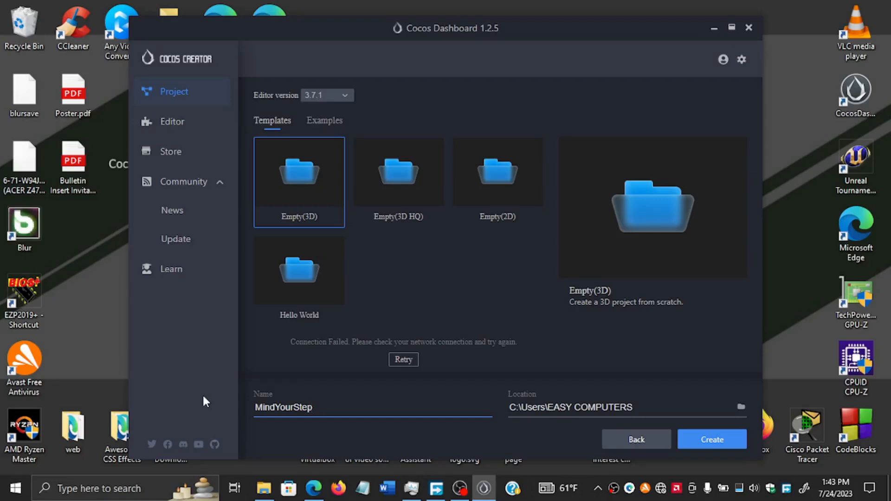
{"action": "left_click", "coordinate": [361, 406]}
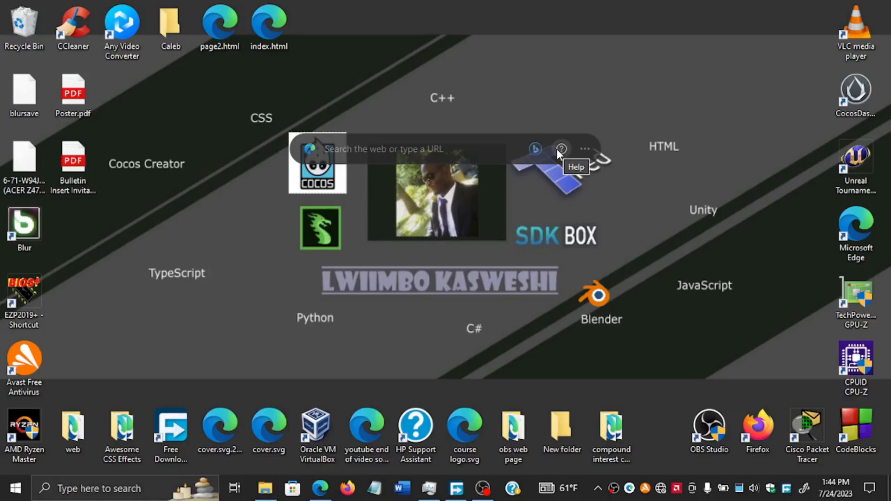
{"action": "mouse_move", "coordinate": [654, 268]}
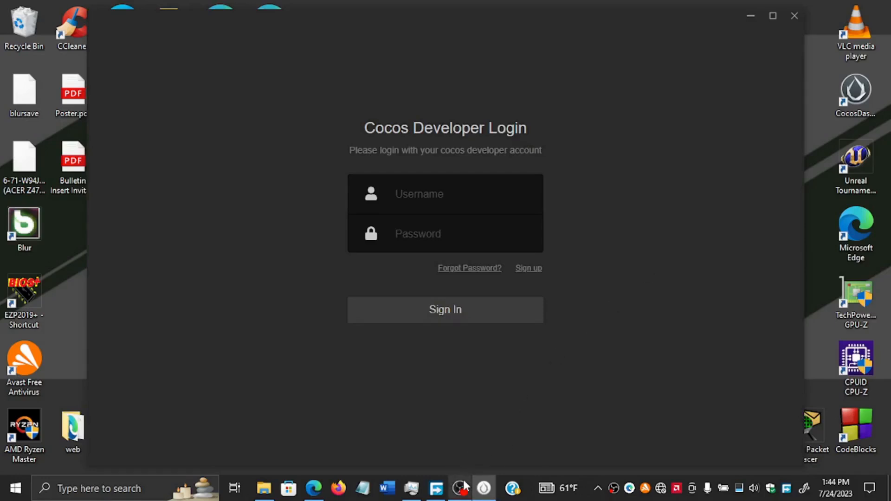
{"action": "mouse_move", "coordinate": [460, 487]}
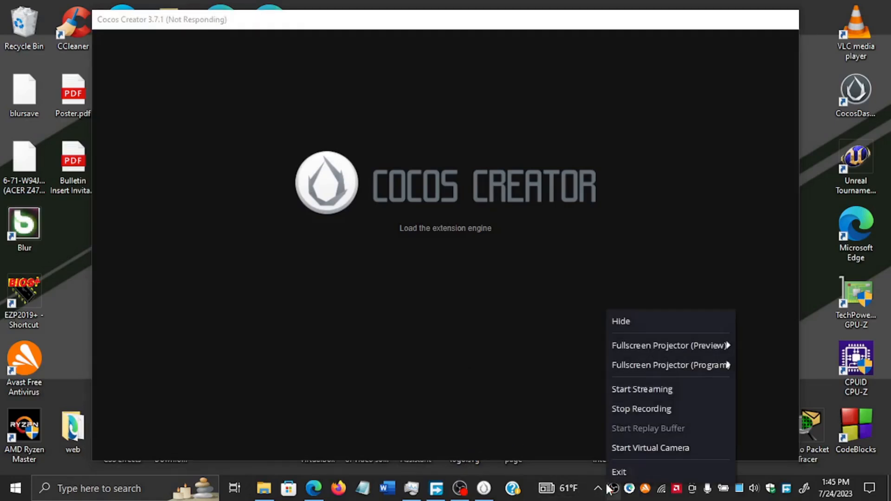
{"action": "mouse_move", "coordinate": [482, 482]}
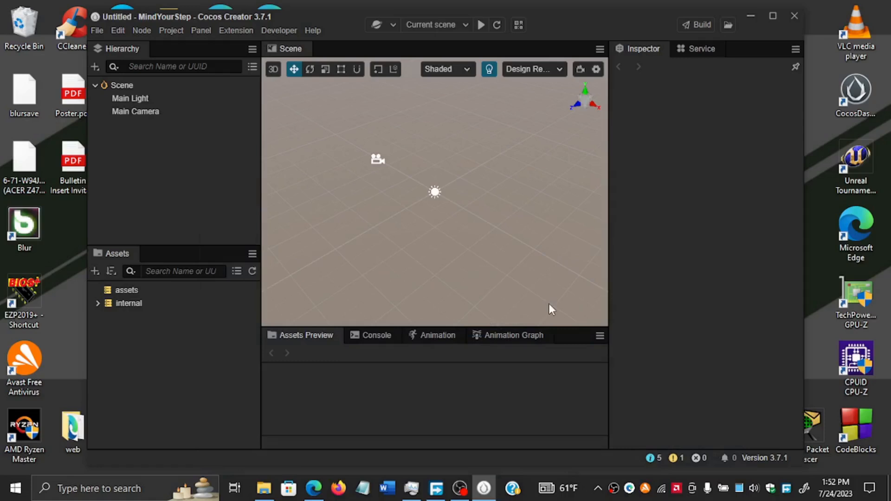
{"action": "mouse_move", "coordinate": [642, 332]}
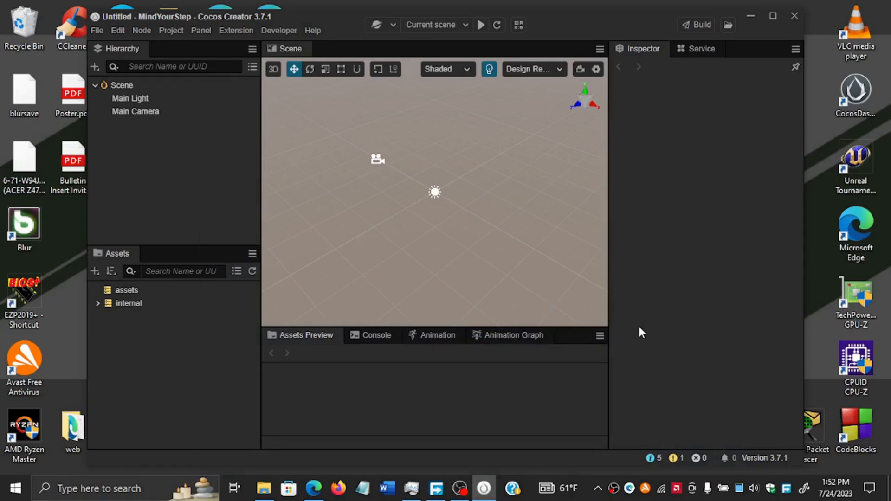
{"action": "mouse_move", "coordinate": [666, 352]}
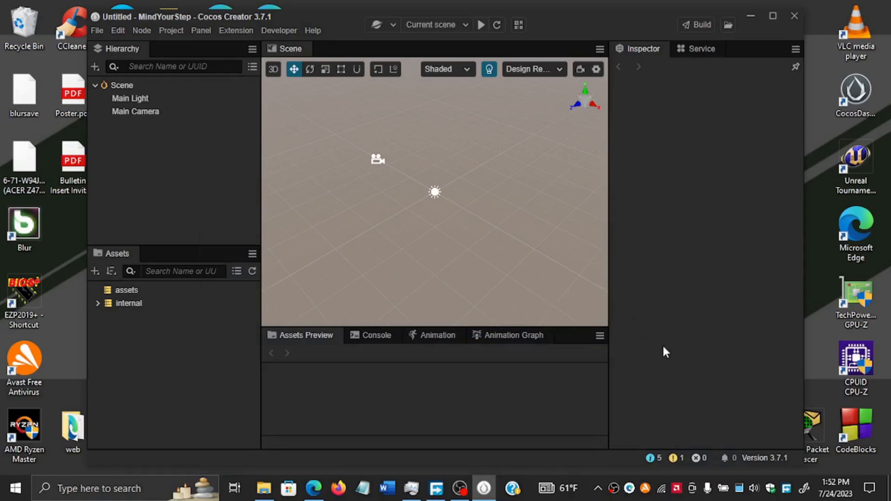
{"action": "mouse_move", "coordinate": [645, 200]}
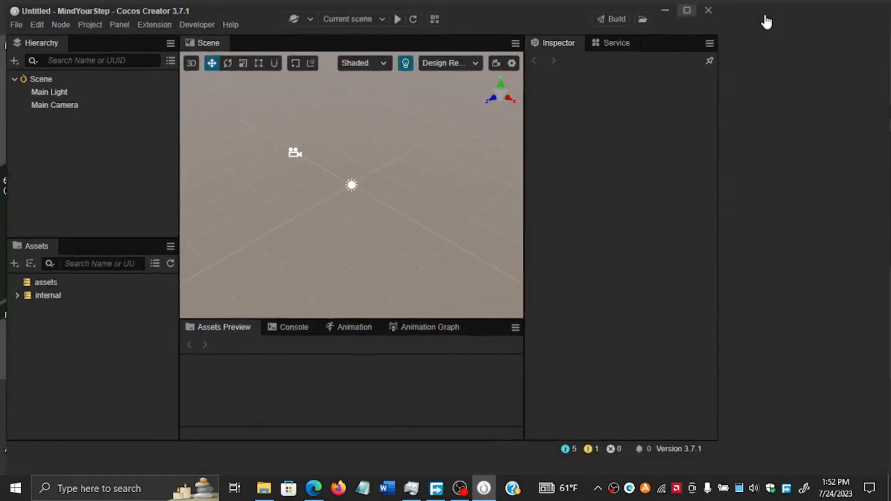
- Maximize the Cocos Creator window for the MindYourStep project
{"action": "left_click", "coordinate": [687, 10]}
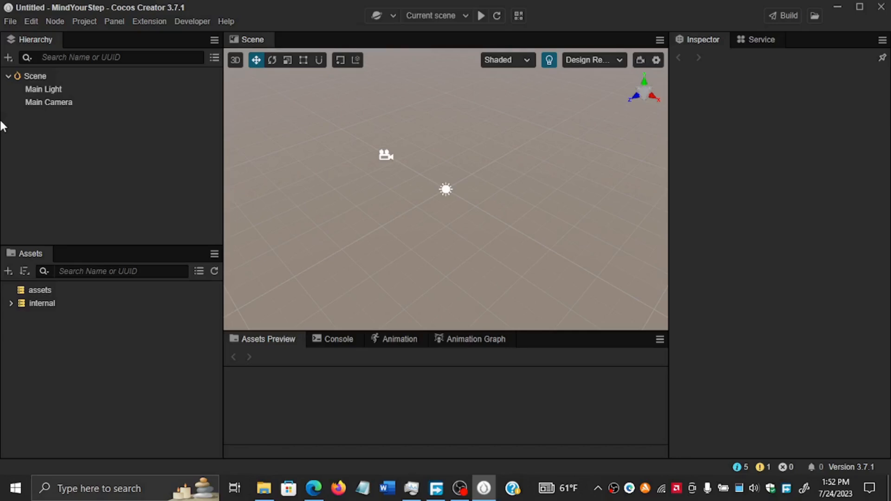
{"action": "mouse_move", "coordinate": [35, 120]}
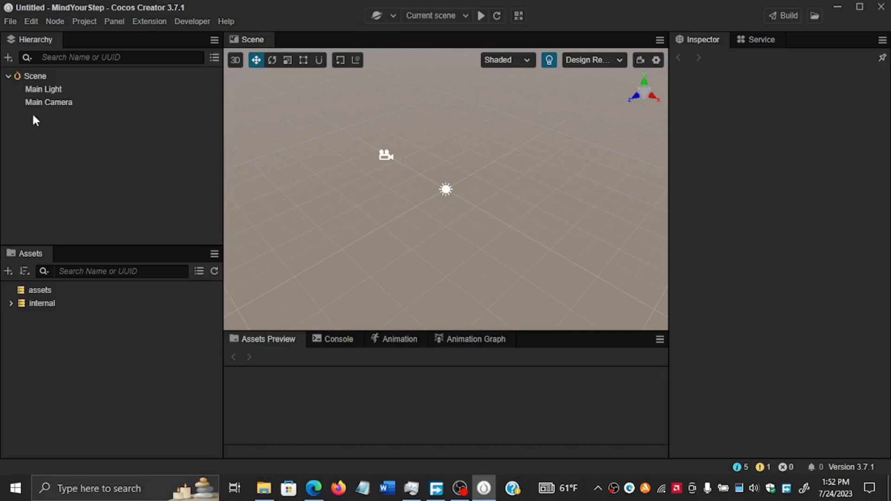
{"action": "left_click", "coordinate": [35, 76]}
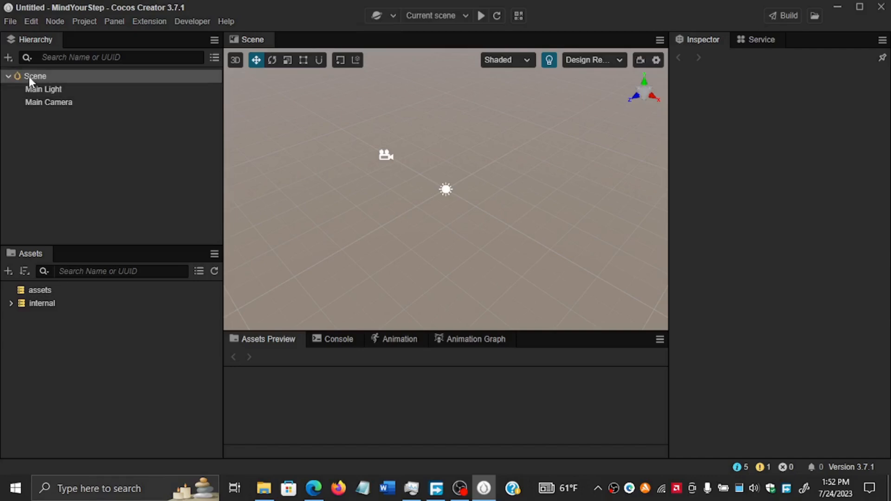
{"action": "left_click", "coordinate": [49, 102]}
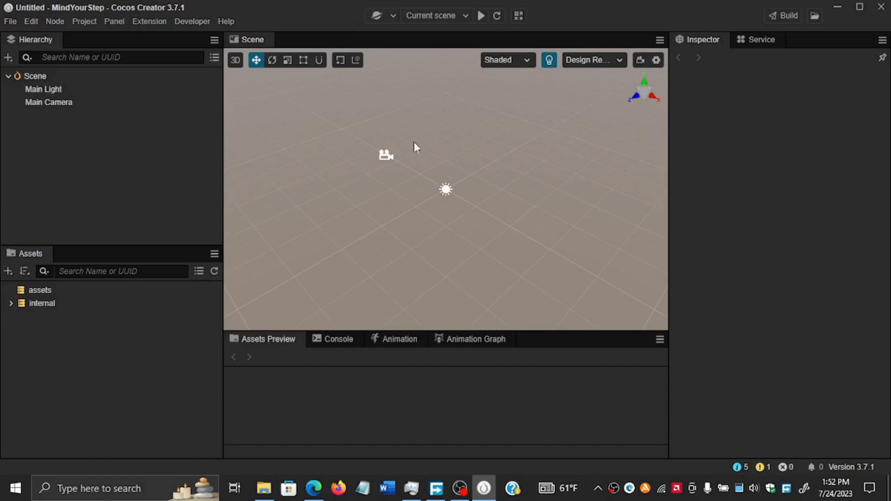
{"action": "mouse_move", "coordinate": [468, 203]}
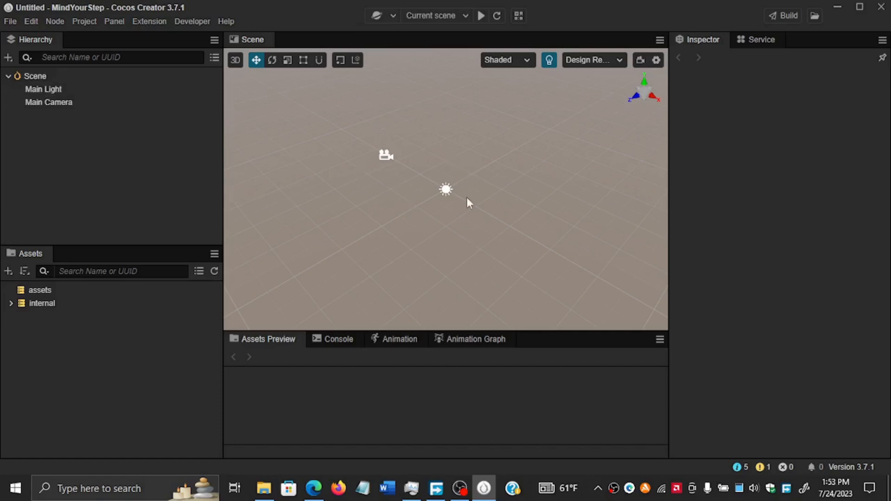
{"action": "mouse_move", "coordinate": [449, 185]}
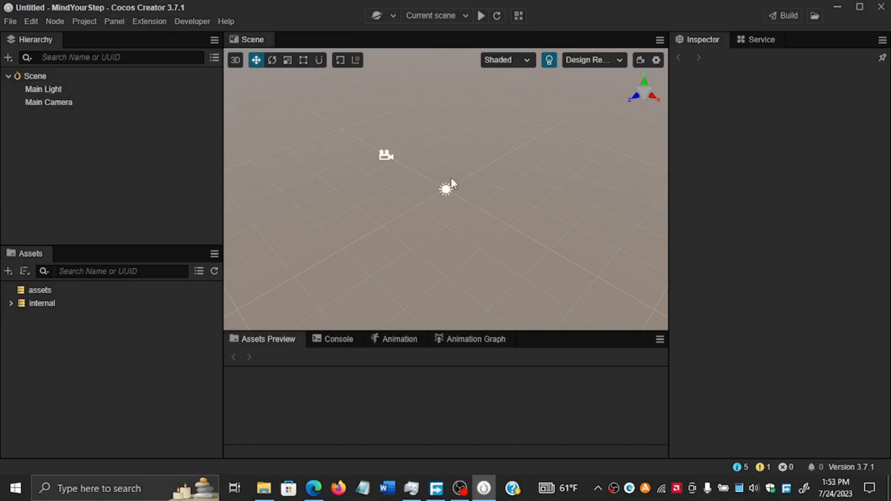
{"action": "mouse_move", "coordinate": [467, 181]}
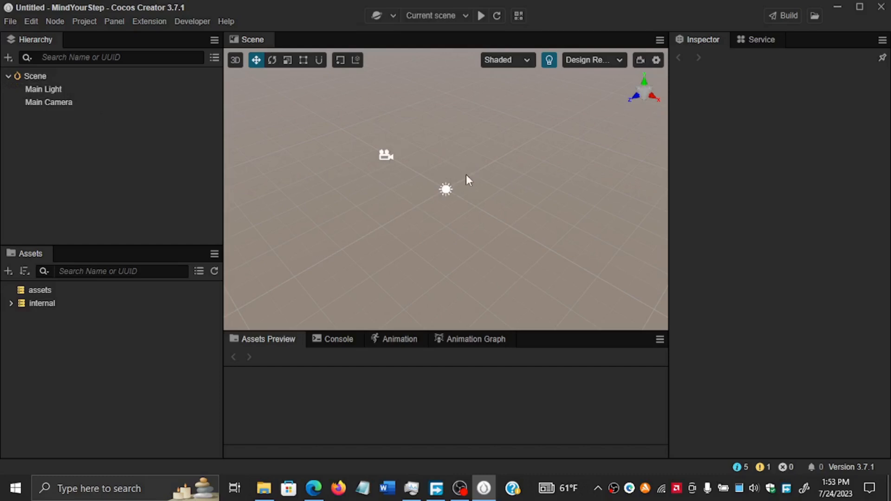
{"action": "mouse_move", "coordinate": [376, 171]}
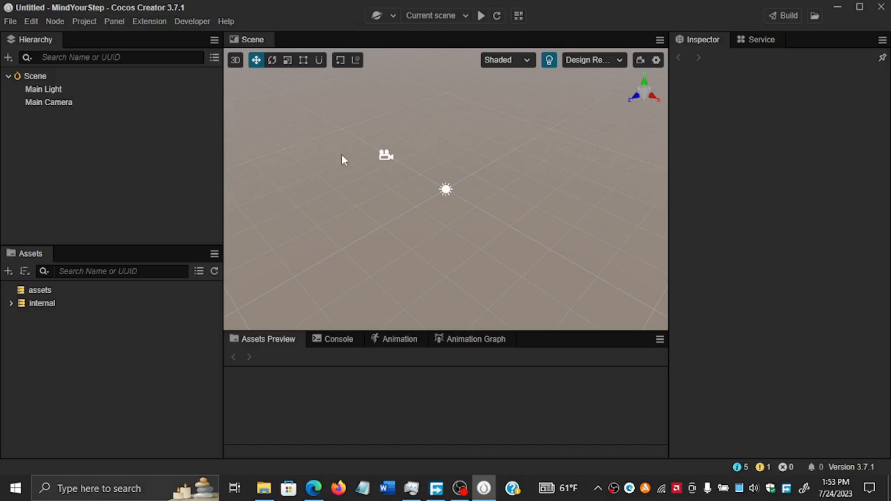
{"action": "mouse_move", "coordinate": [234, 60]}
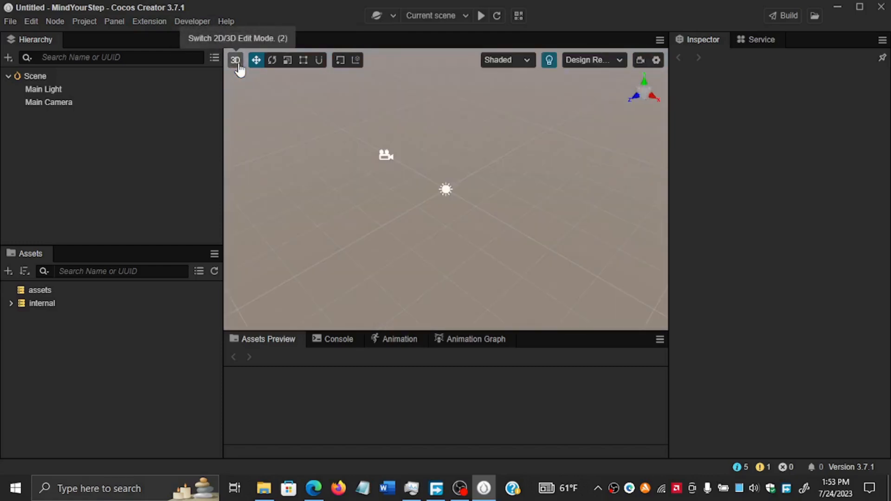
{"action": "left_click", "coordinate": [235, 60]}
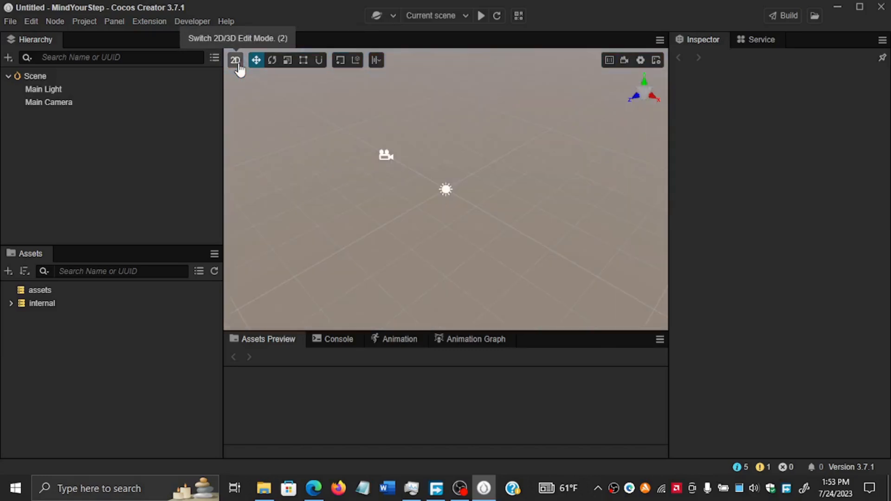
{"action": "left_click", "coordinate": [235, 60]}
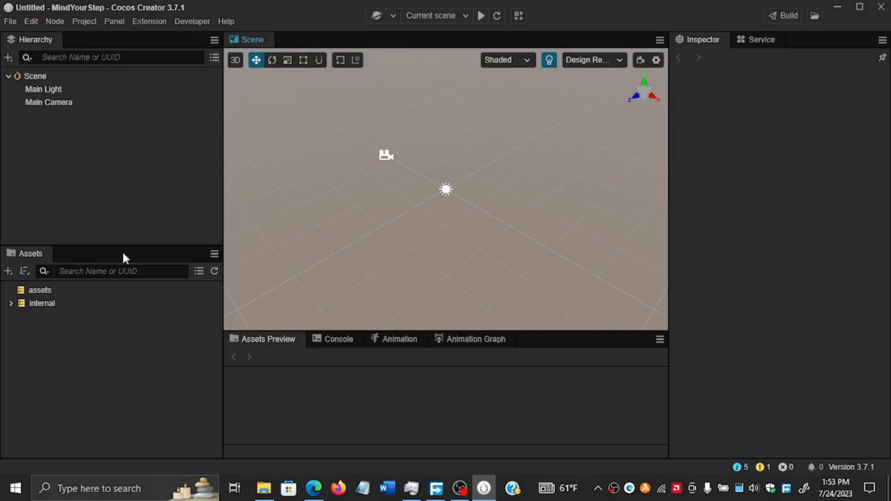
{"action": "mouse_move", "coordinate": [56, 133]}
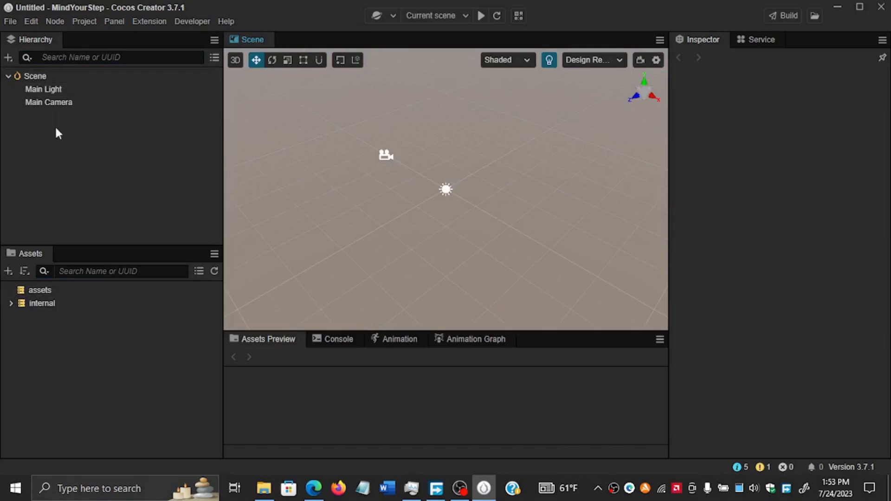
{"action": "left_click", "coordinate": [42, 302]}
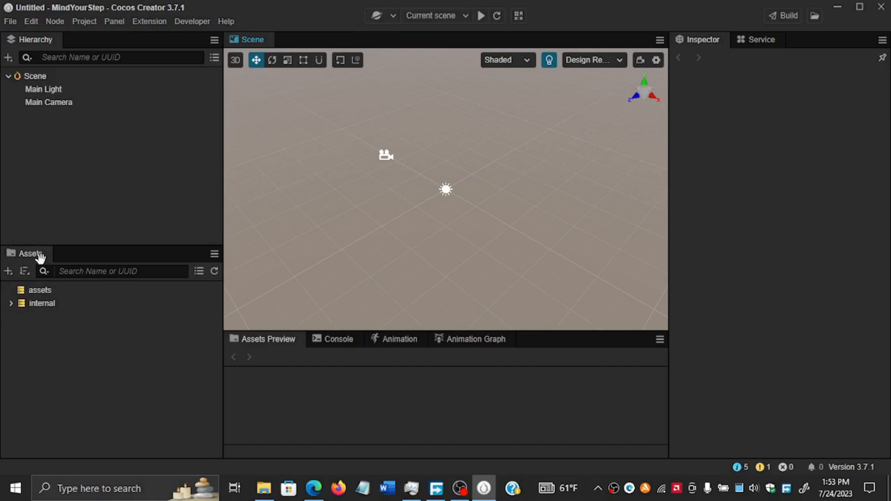
{"action": "mouse_move", "coordinate": [30, 339]}
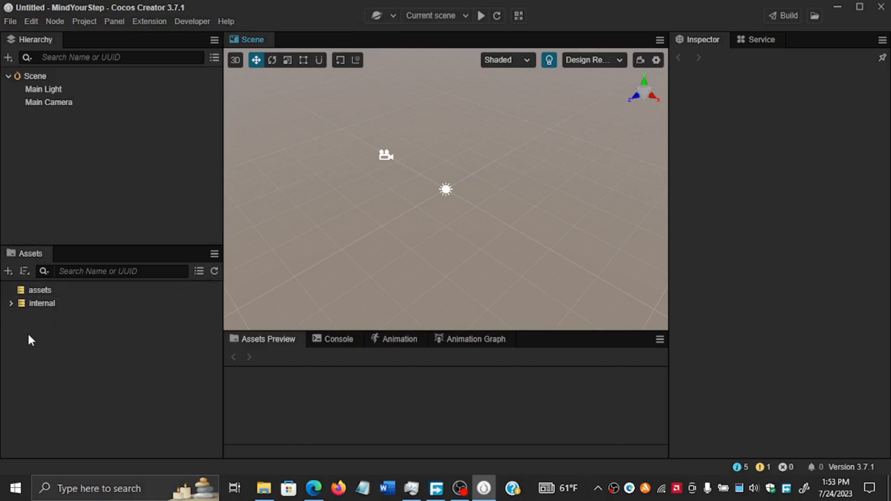
{"action": "mouse_move", "coordinate": [33, 329]}
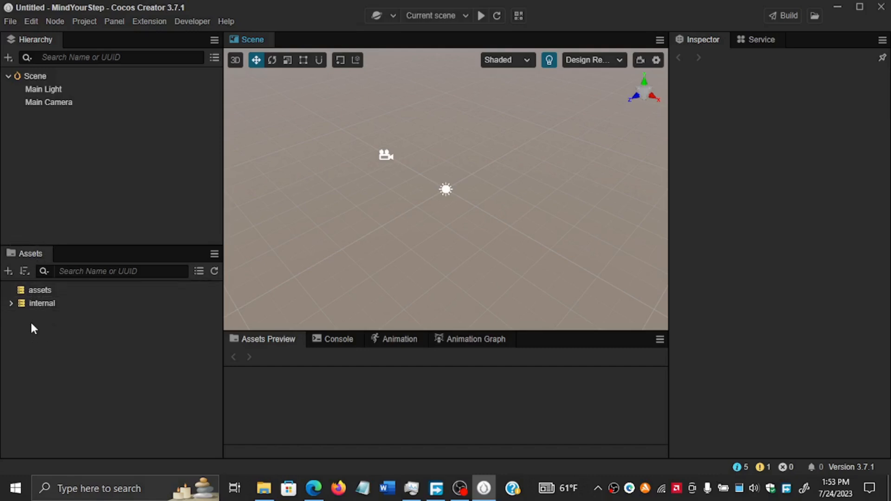
- Create a new folder named Scripts under assets
{"action": "right_click", "coordinate": [33, 328]}
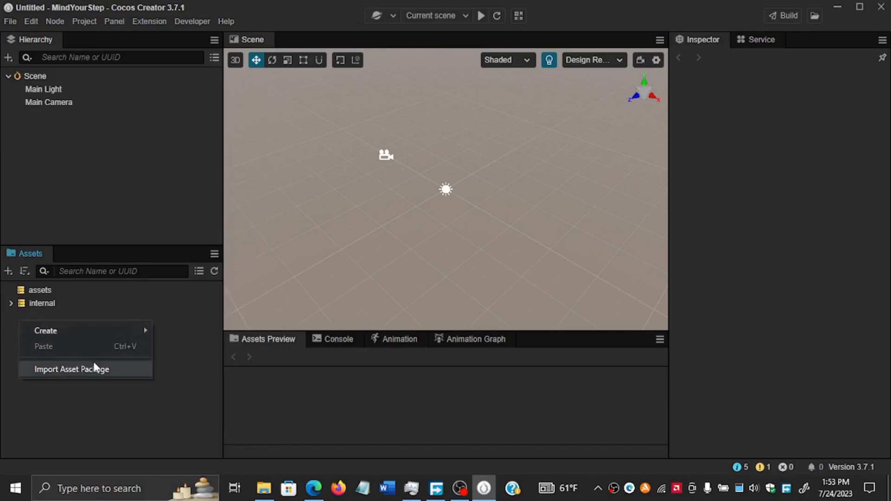
{"action": "mouse_move", "coordinate": [45, 330]}
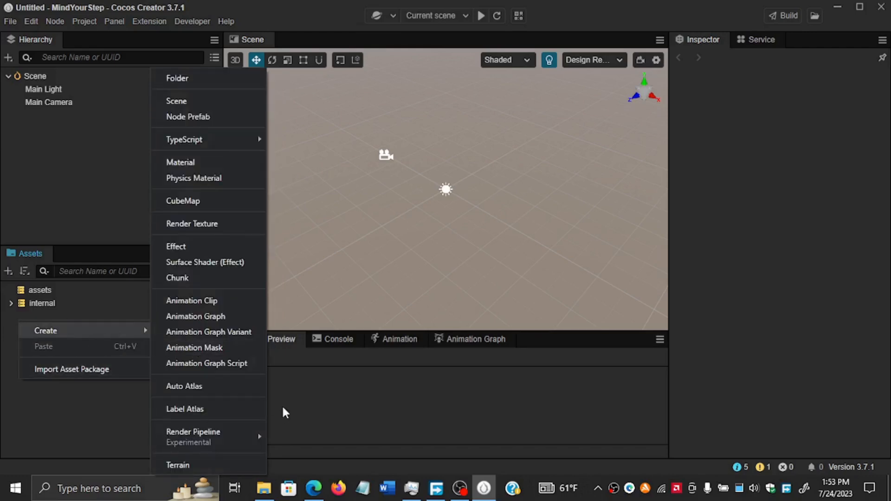
{"action": "mouse_move", "coordinate": [236, 95]}
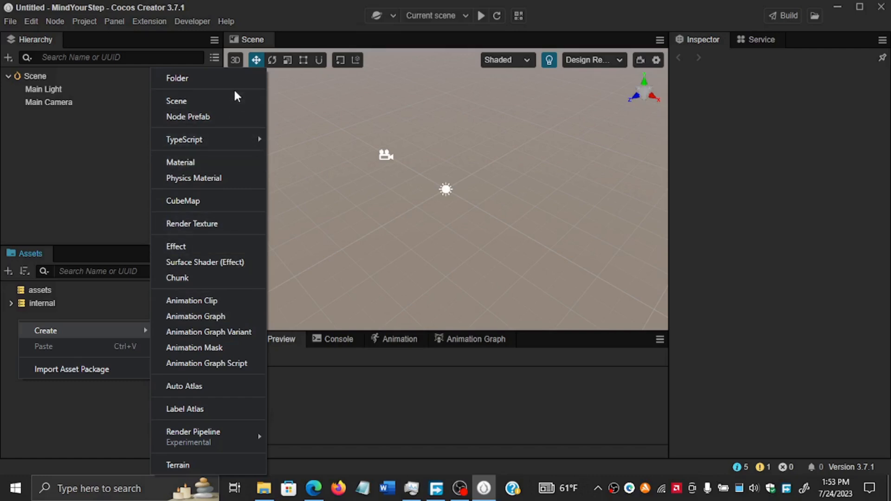
{"action": "left_click", "coordinate": [176, 78]}
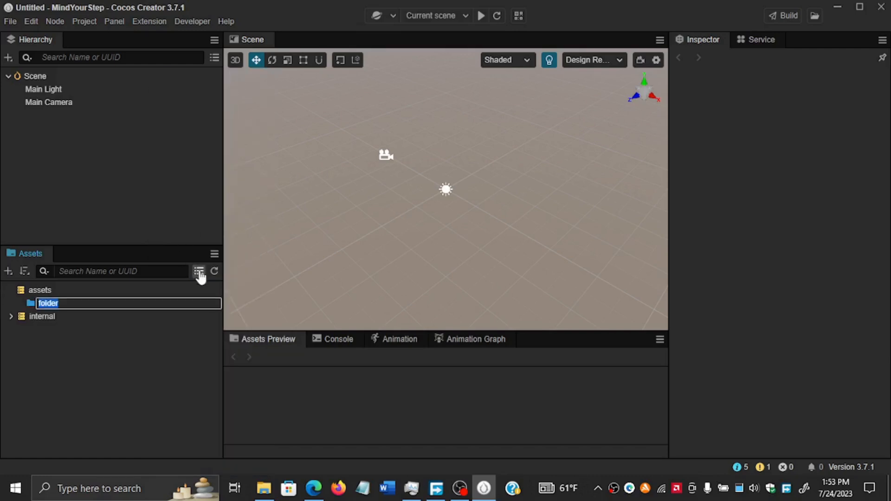
{"action": "mouse_move", "coordinate": [190, 332]}
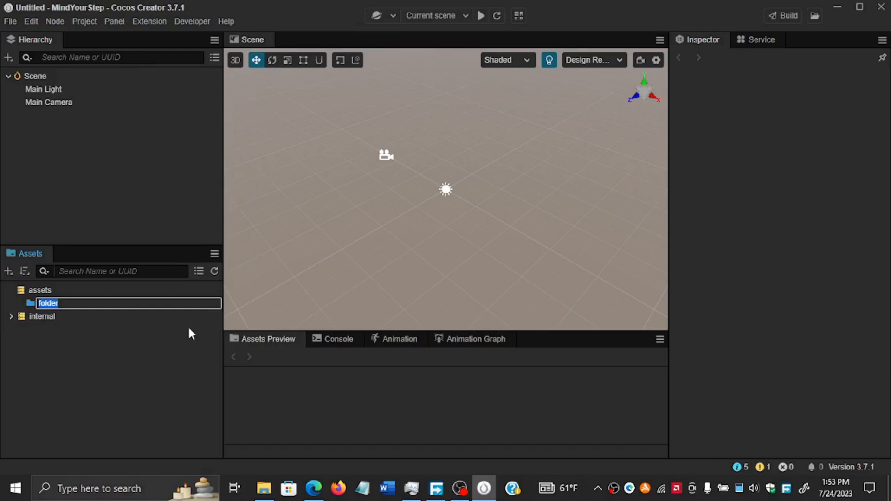
{"action": "type", "text": "Scripts"}
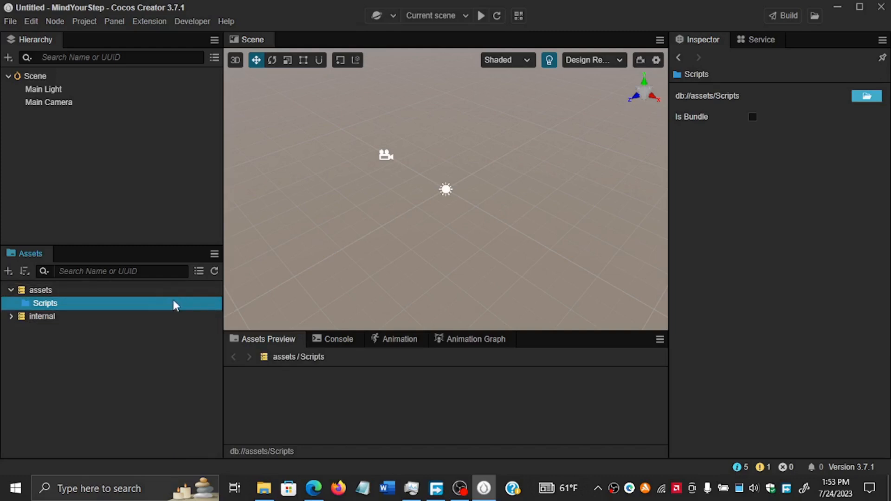
{"action": "mouse_move", "coordinate": [166, 309]}
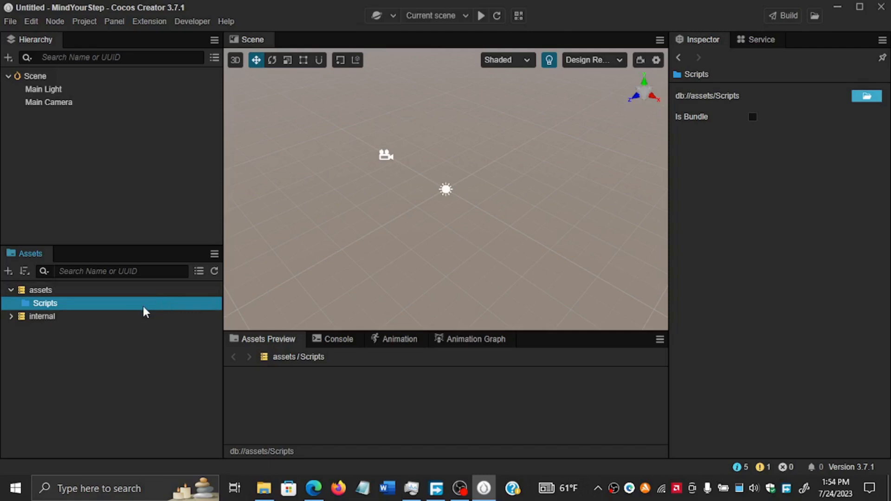
{"action": "mouse_move", "coordinate": [150, 307]}
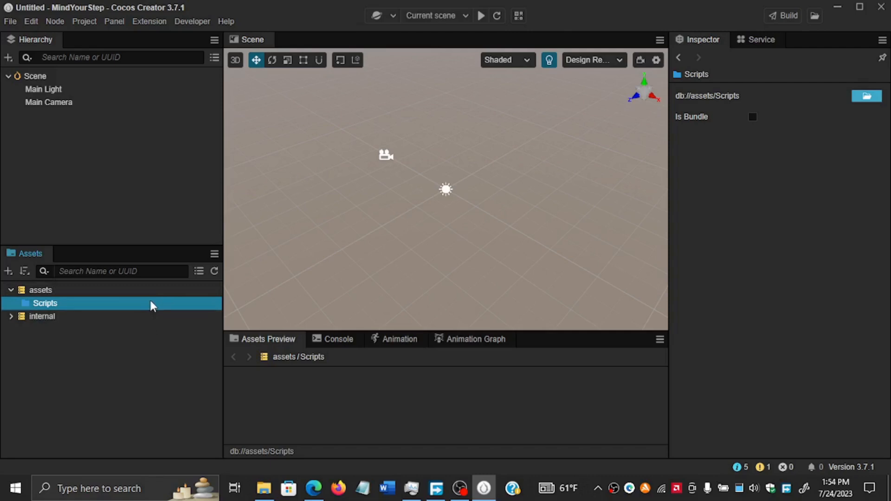
- Create a new TypeScript NewComponent script inside the Scripts folder
{"action": "right_click", "coordinate": [45, 303]}
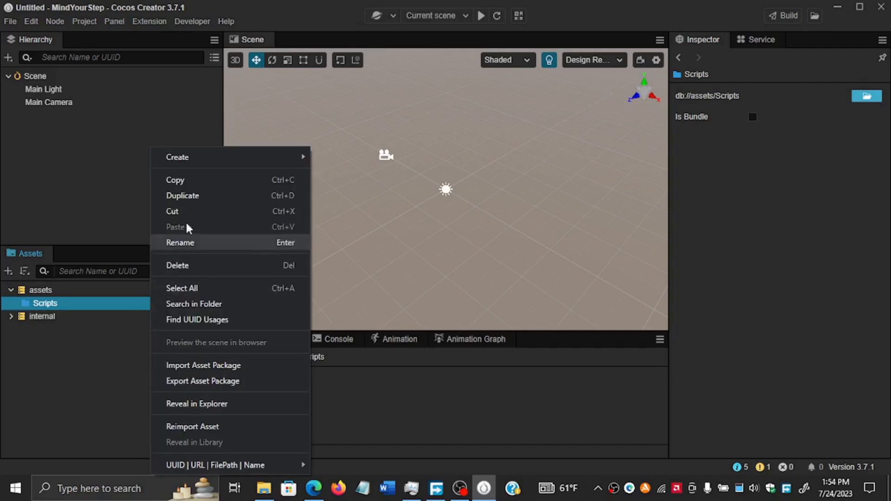
{"action": "mouse_move", "coordinate": [177, 157]}
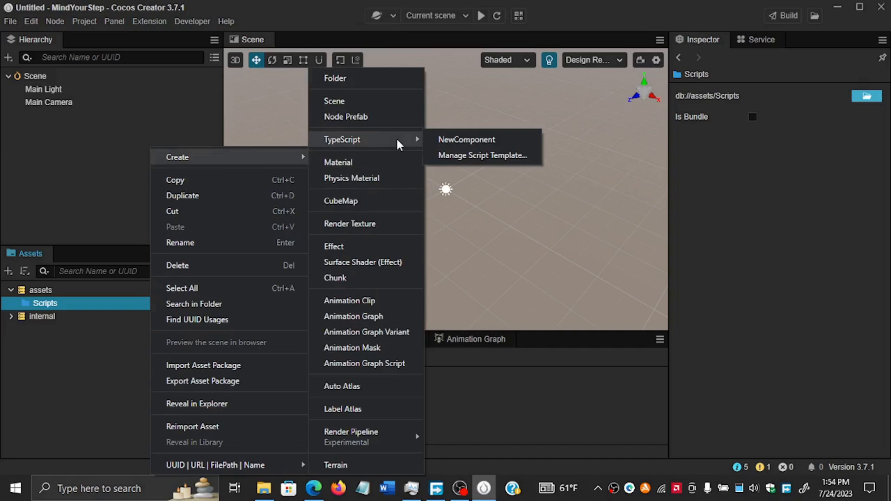
{"action": "mouse_move", "coordinate": [147, 259]}
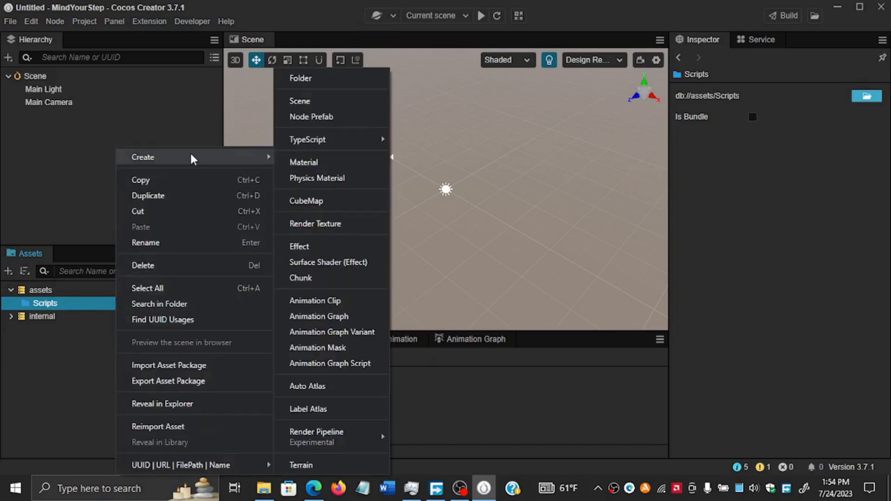
{"action": "mouse_move", "coordinate": [308, 140]}
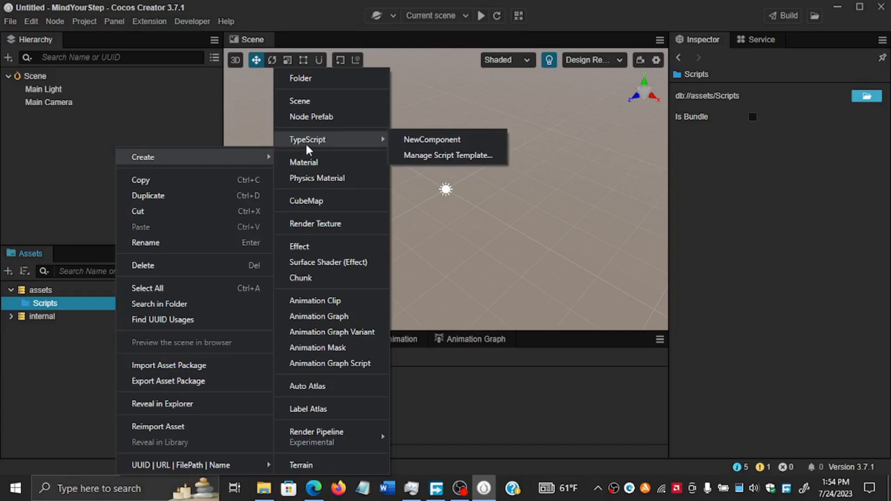
{"action": "mouse_move", "coordinate": [360, 147]}
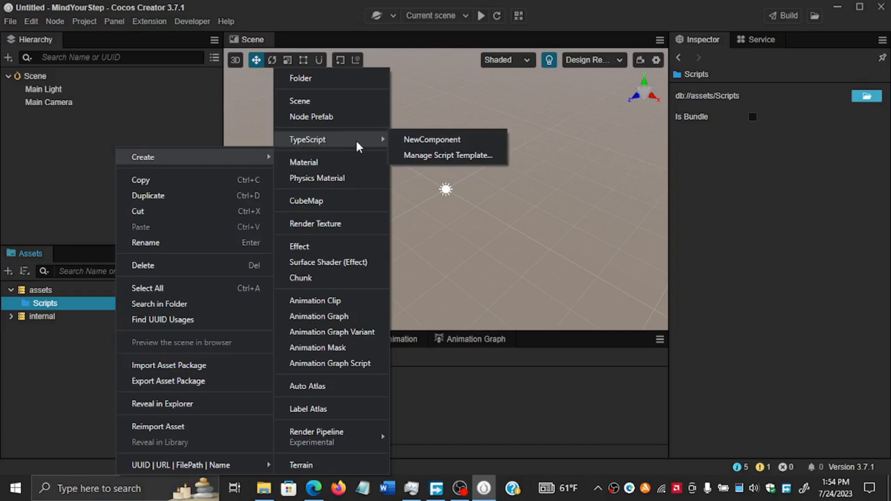
{"action": "mouse_move", "coordinate": [432, 139]}
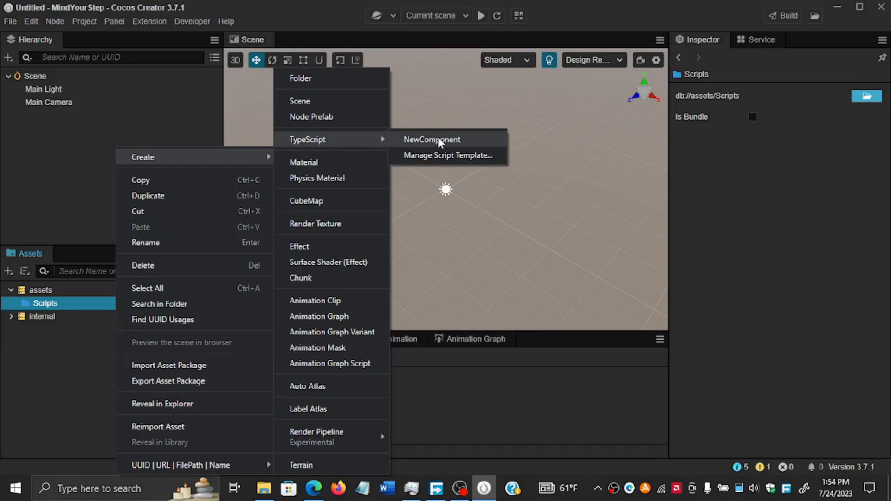
{"action": "mouse_move", "coordinate": [444, 151]}
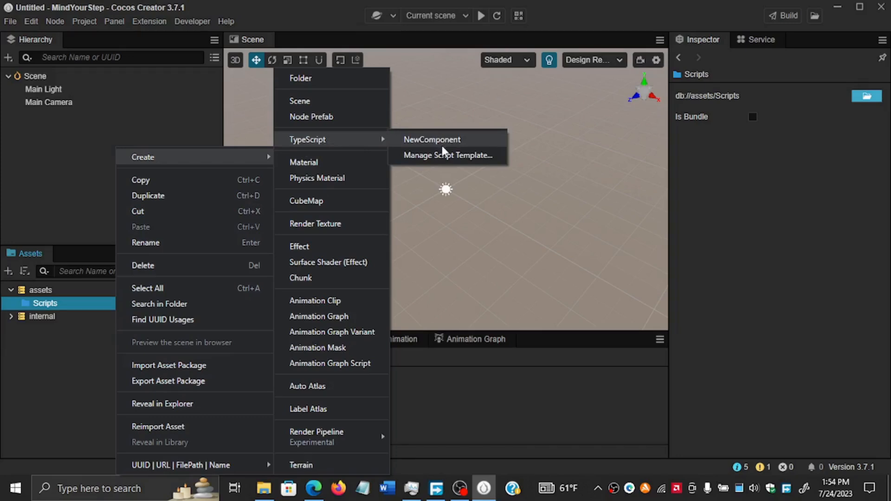
{"action": "mouse_move", "coordinate": [435, 145]}
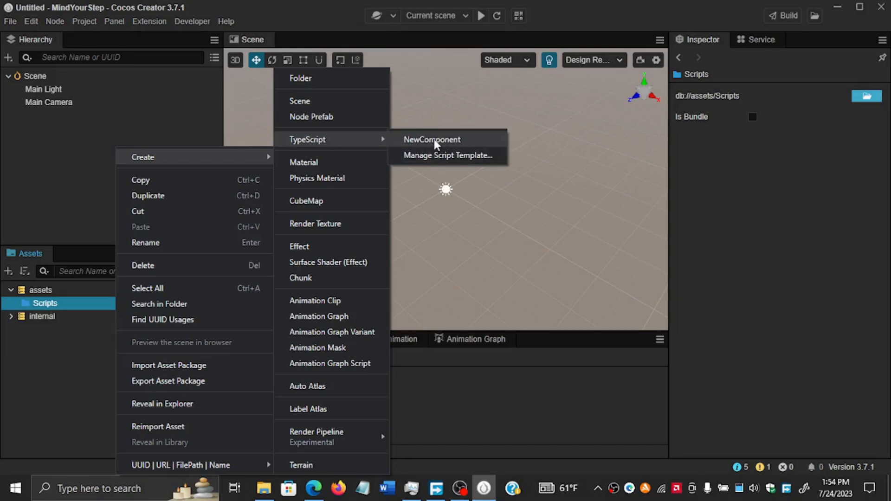
{"action": "left_click", "coordinate": [433, 140]}
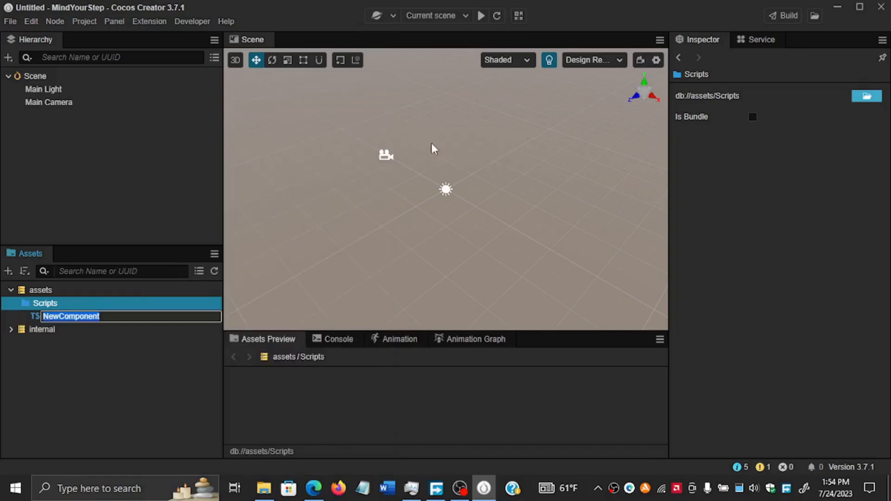
- Name the script PlayerController and open it in VS Code
{"action": "type", "text": "PlayerController"}
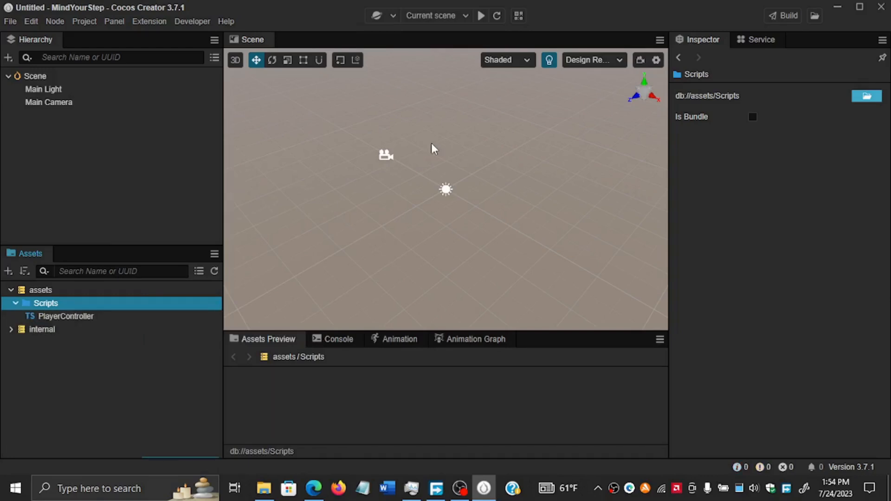
{"action": "left_click", "coordinate": [66, 315]}
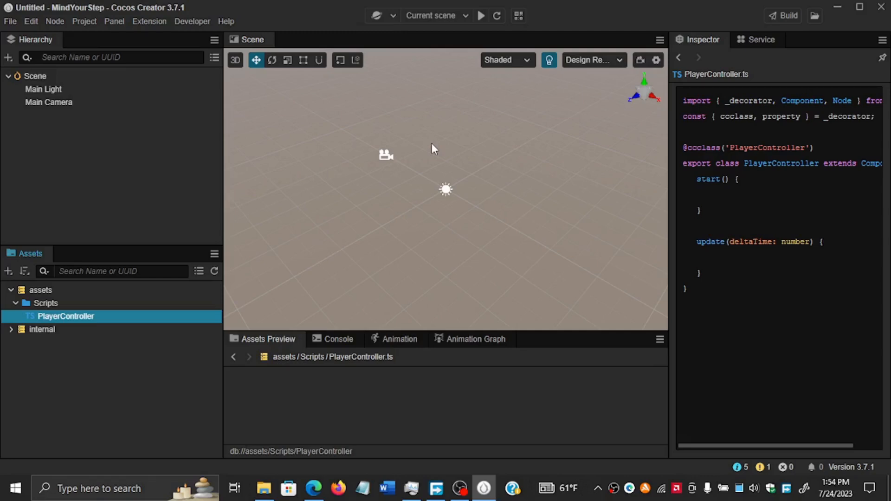
{"action": "double_click", "coordinate": [66, 316]}
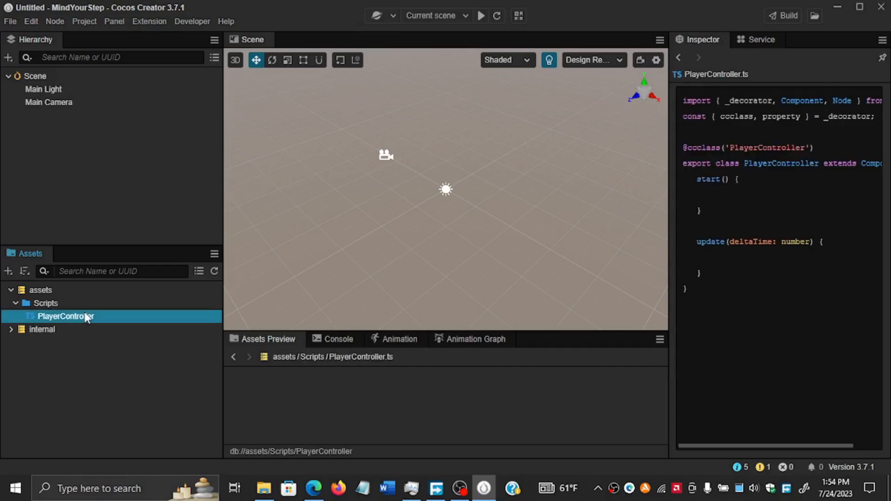
{"action": "double_click", "coordinate": [65, 315]}
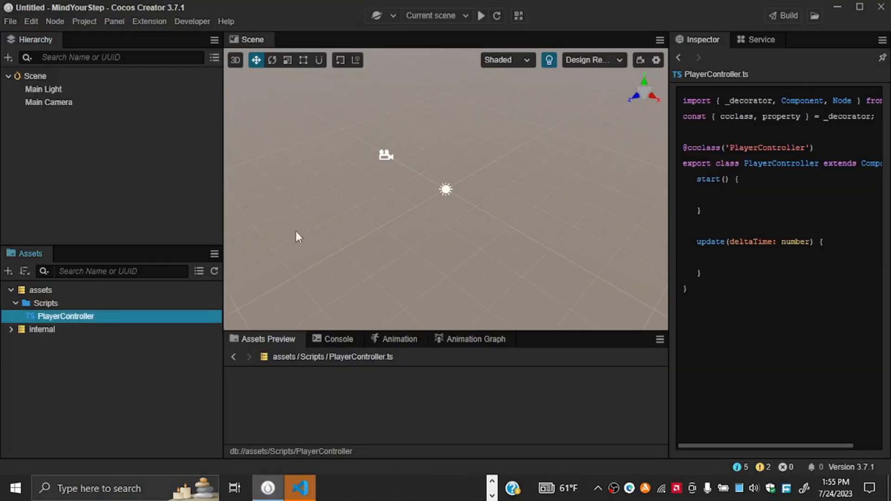
- Briefly inspect Main Light's properties, then clear the selection in the Hierarchy
{"action": "left_click", "coordinate": [36, 75]}
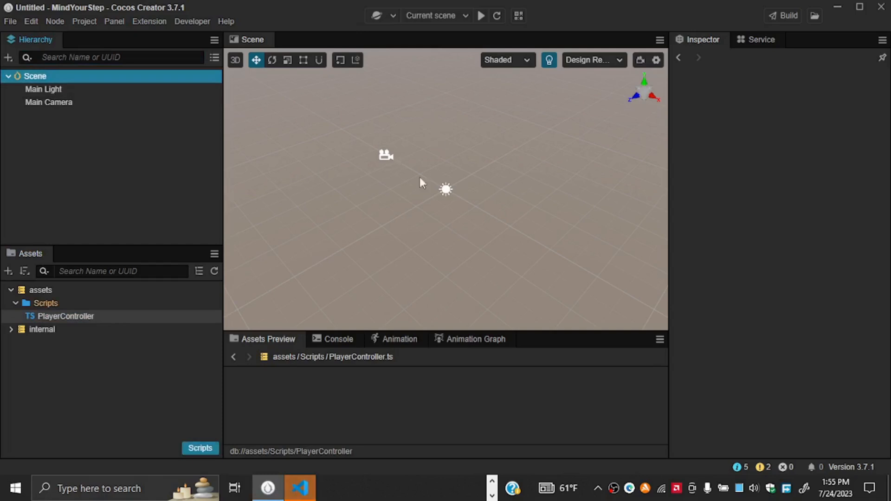
{"action": "mouse_move", "coordinate": [70, 103]}
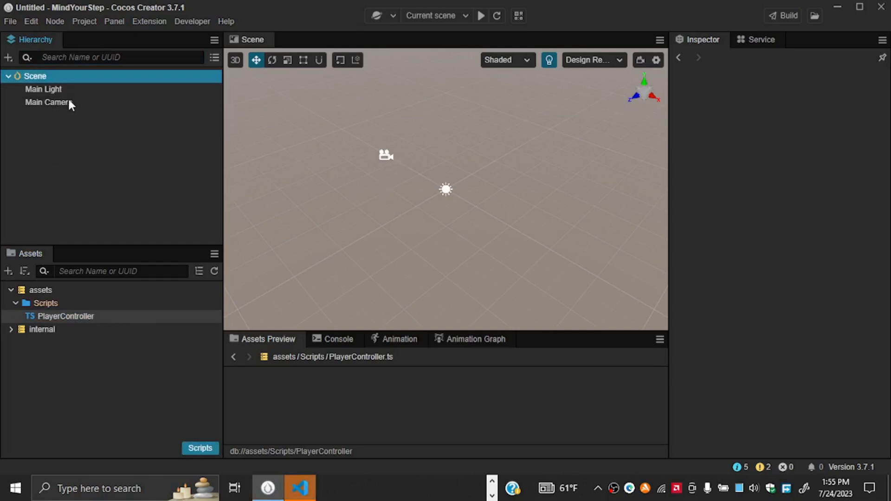
{"action": "left_click", "coordinate": [44, 90]}
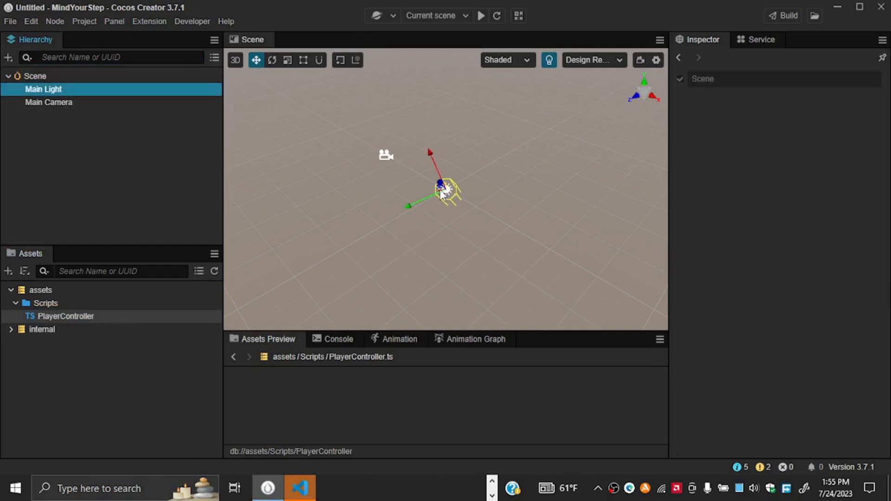
{"action": "left_click", "coordinate": [43, 89]}
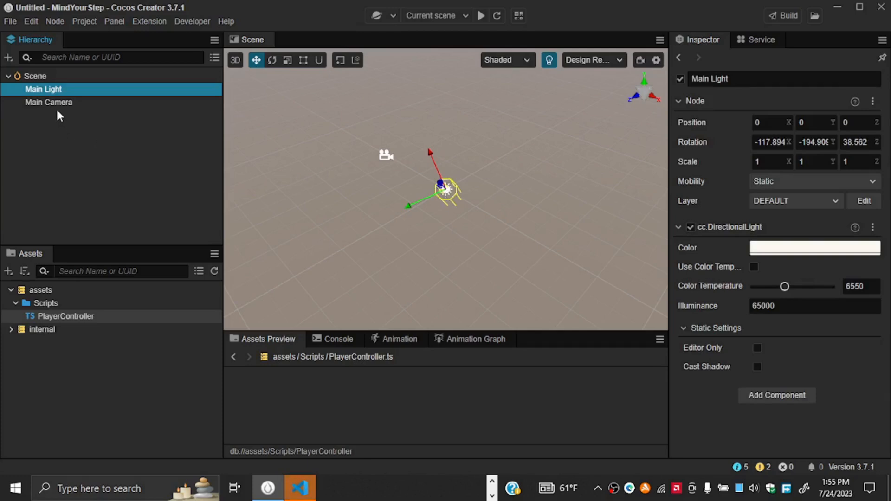
{"action": "left_click", "coordinate": [49, 102]}
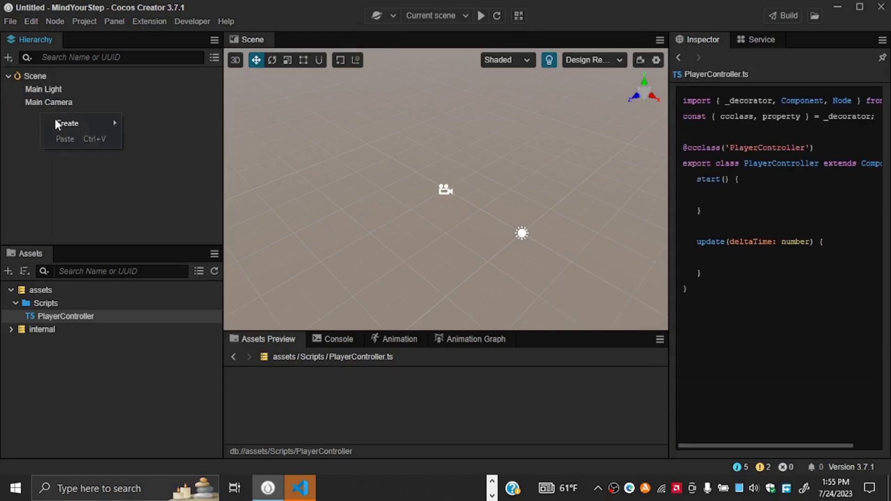
{"action": "mouse_move", "coordinate": [110, 134]}
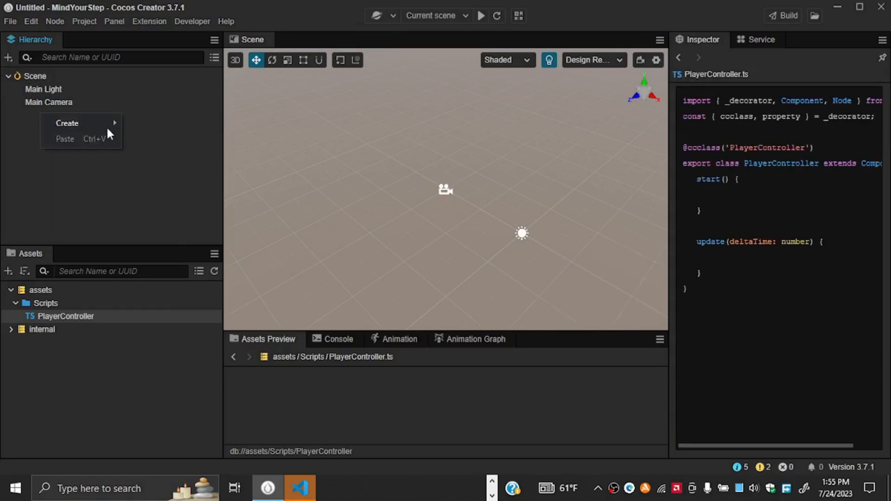
{"action": "mouse_move", "coordinate": [67, 122]}
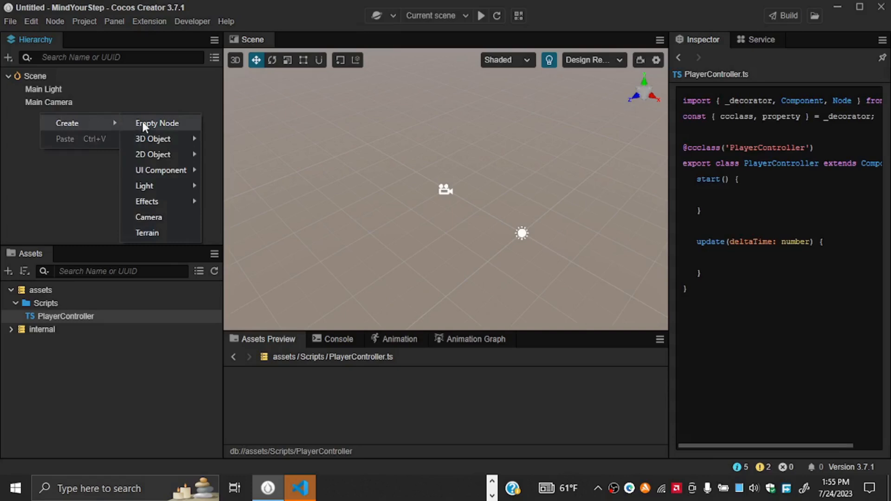
- Add an empty node named Player to the scene at position 0, 0, 0
{"action": "left_click", "coordinate": [156, 122]}
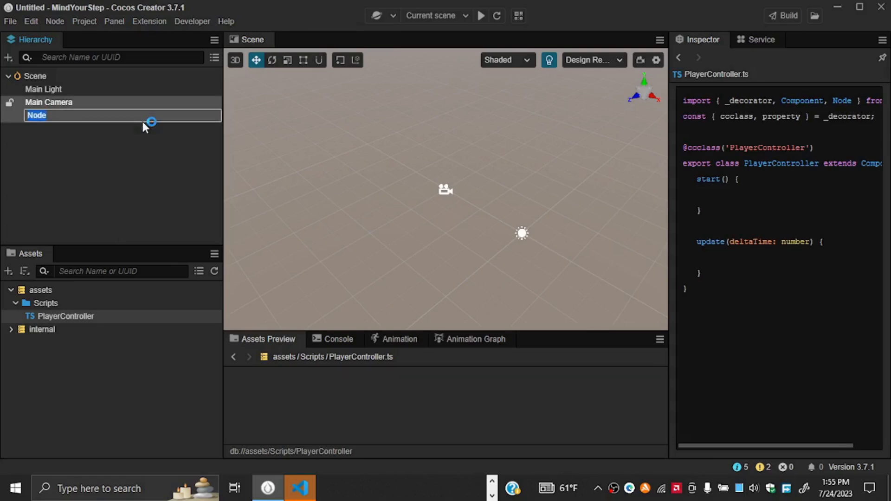
{"action": "type", "text": "P"}
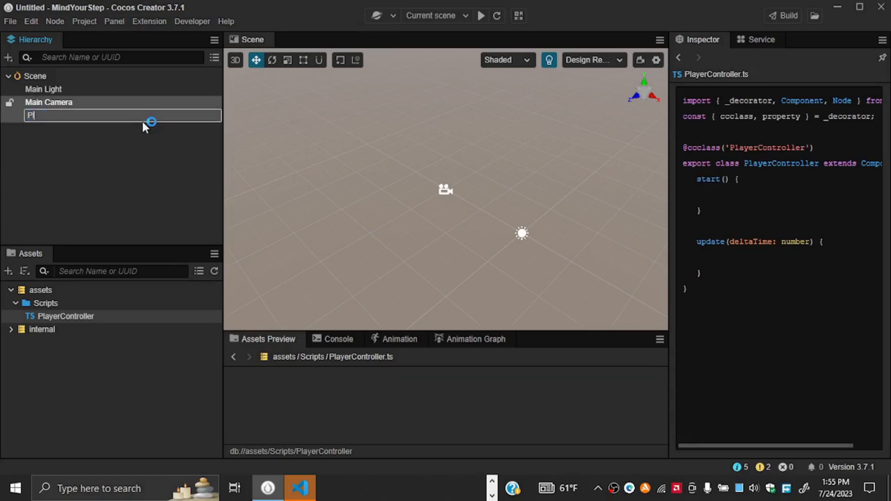
{"action": "type", "text": "layer"}
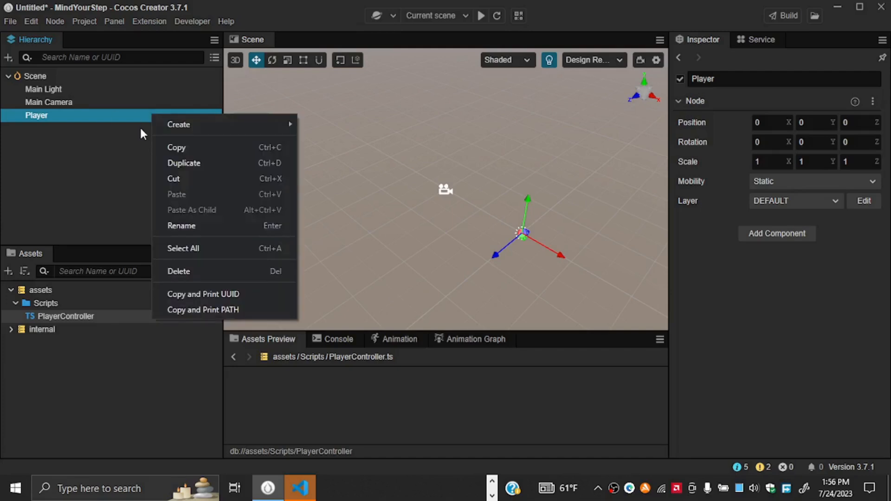
{"action": "mouse_move", "coordinate": [117, 125]}
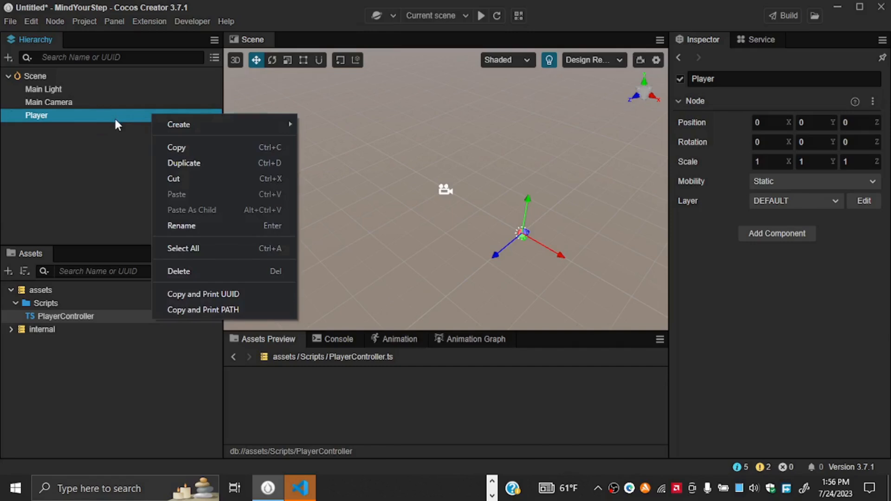
{"action": "mouse_move", "coordinate": [178, 125]}
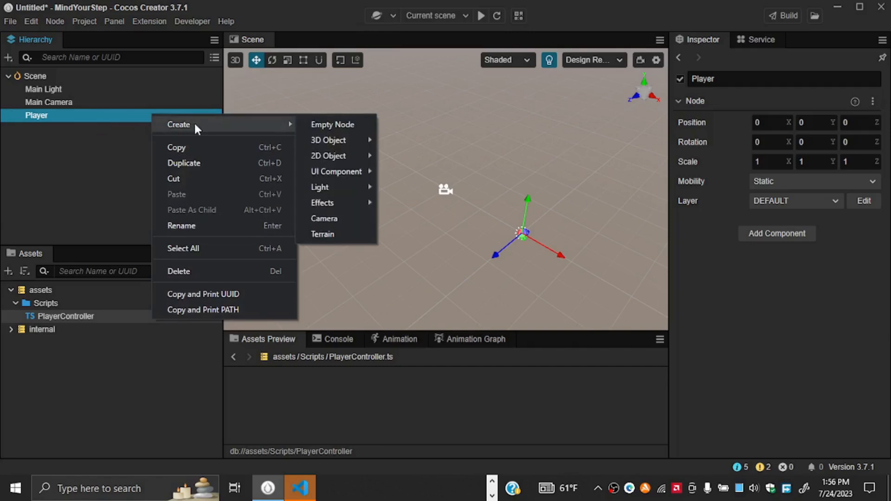
{"action": "mouse_move", "coordinate": [327, 140]}
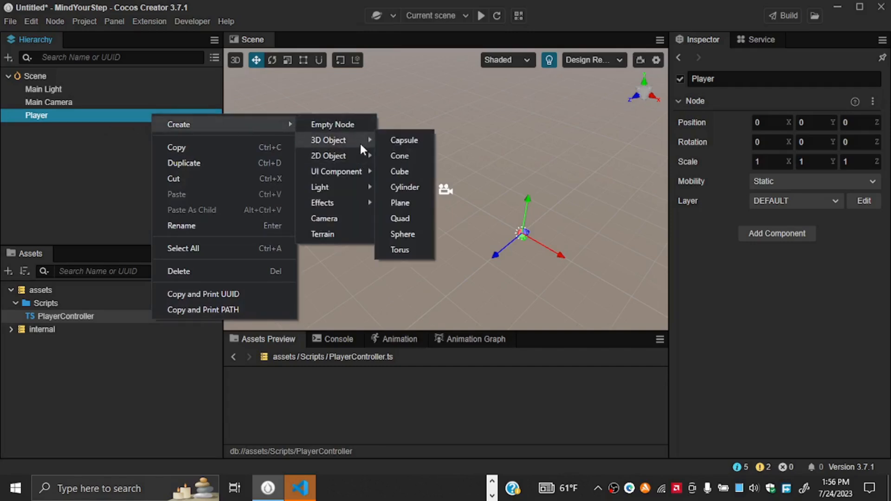
{"action": "mouse_move", "coordinate": [412, 137]}
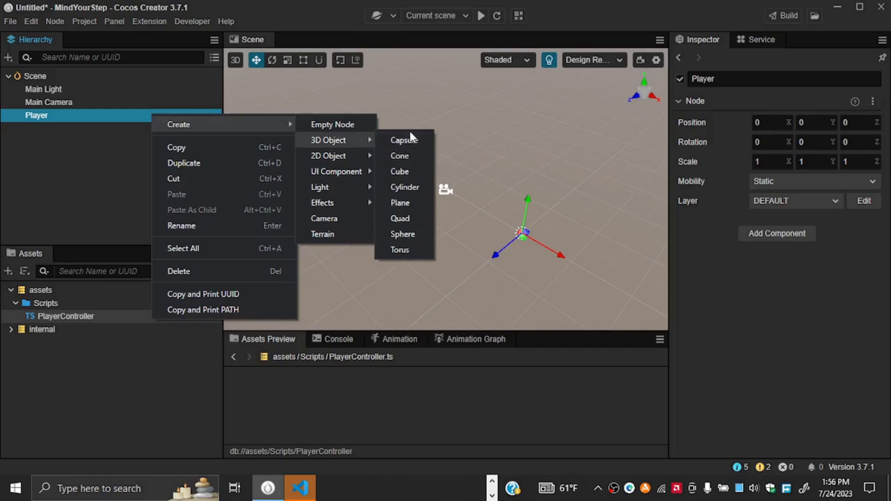
{"action": "mouse_move", "coordinate": [404, 140]}
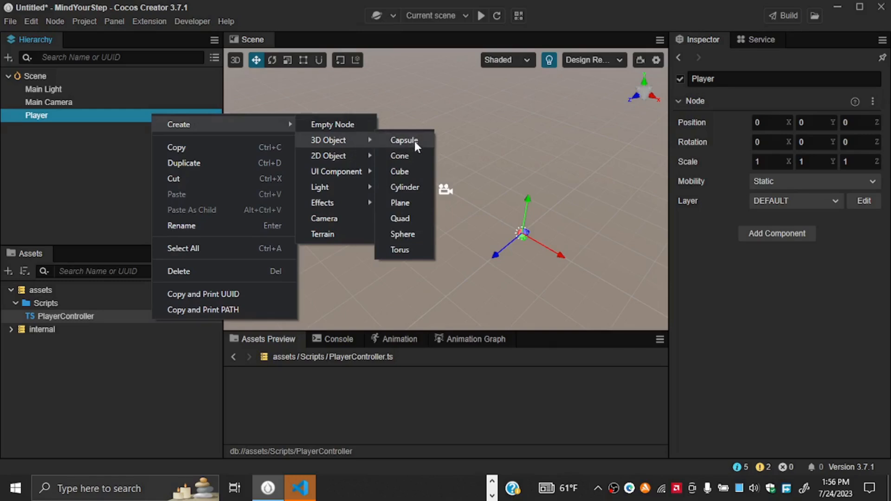
{"action": "mouse_move", "coordinate": [406, 148]}
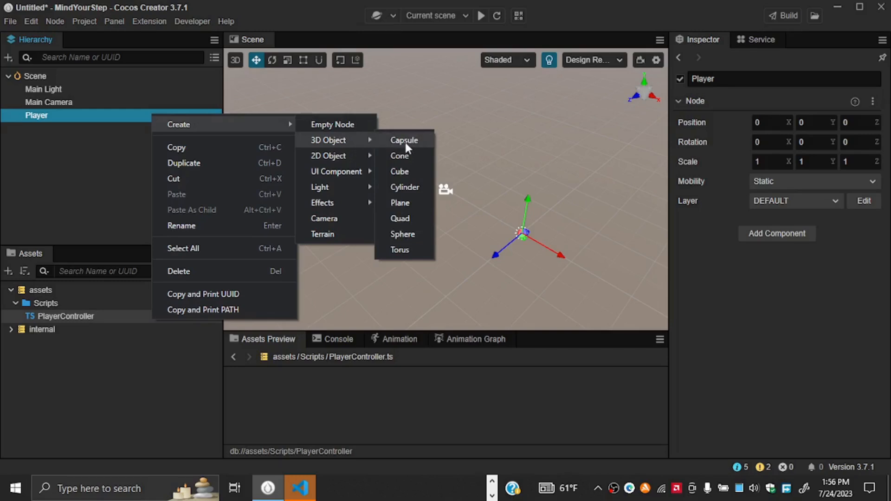
- Add a Capsule 3D object as a child of the Player node
{"action": "left_click", "coordinate": [404, 141]}
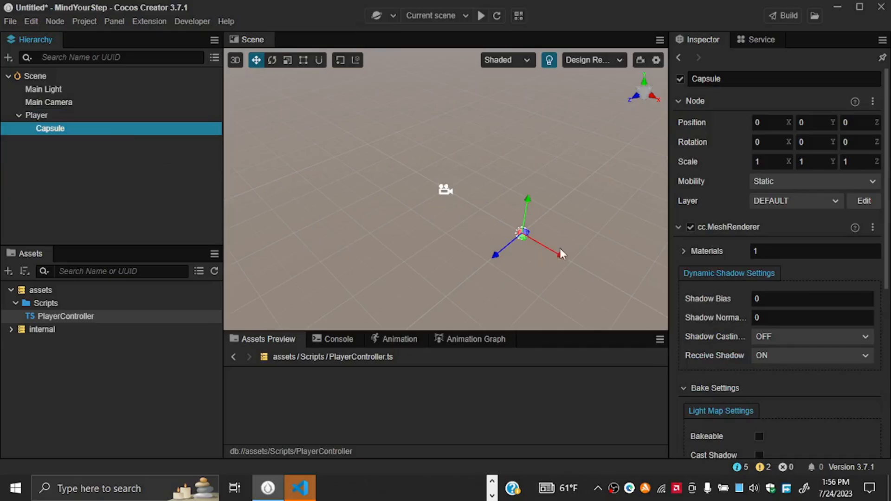
{"action": "mouse_move", "coordinate": [364, 194]}
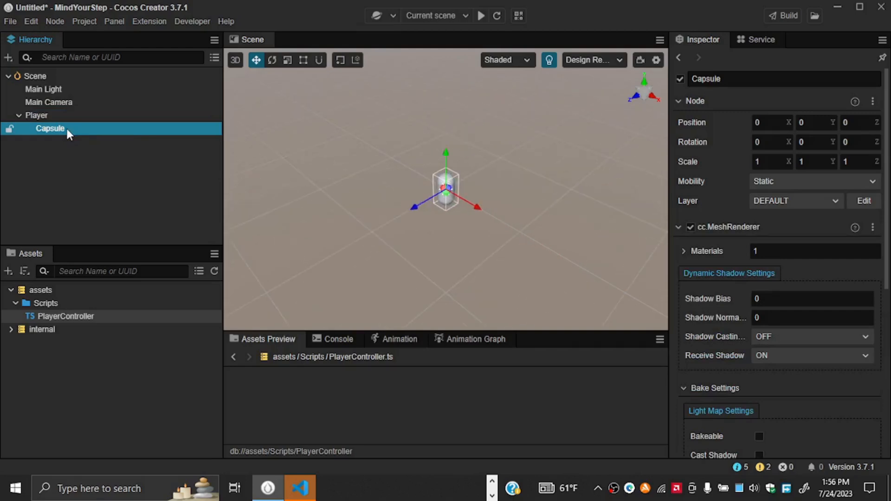
{"action": "mouse_move", "coordinate": [447, 175]}
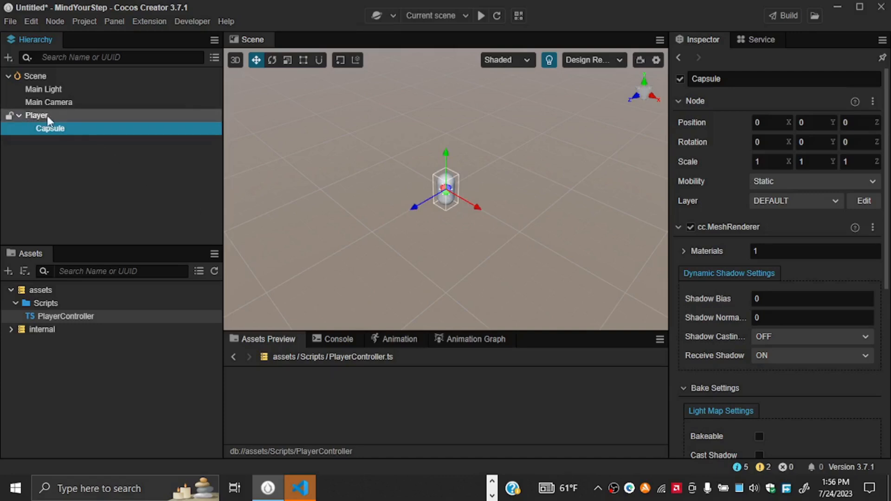
{"action": "left_click", "coordinate": [37, 115]}
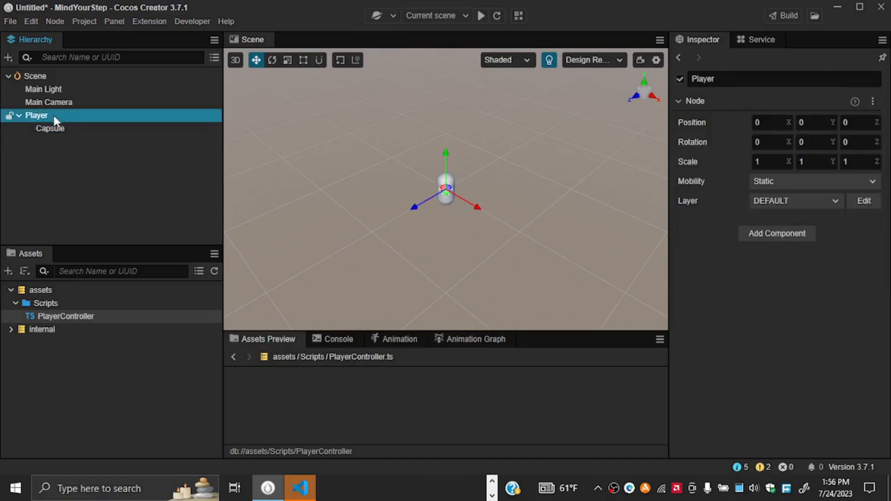
{"action": "left_click", "coordinate": [50, 128]}
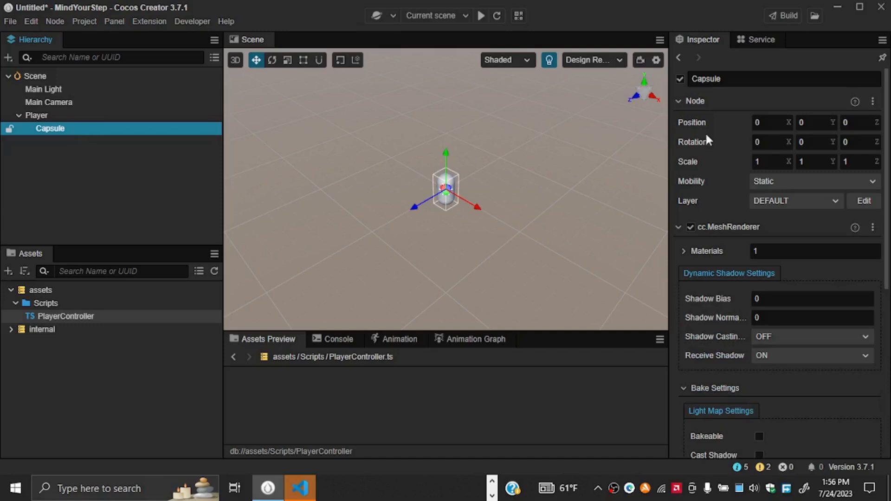
{"action": "mouse_move", "coordinate": [773, 122]}
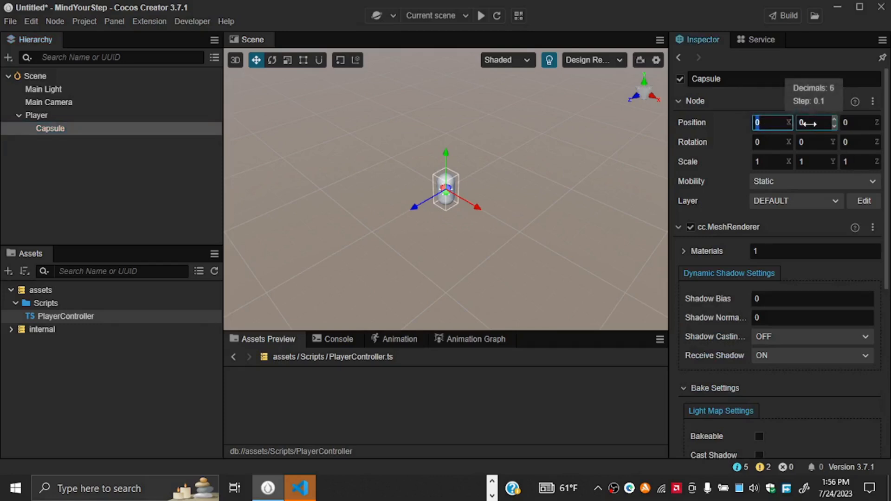
{"action": "left_click", "coordinate": [813, 122]}
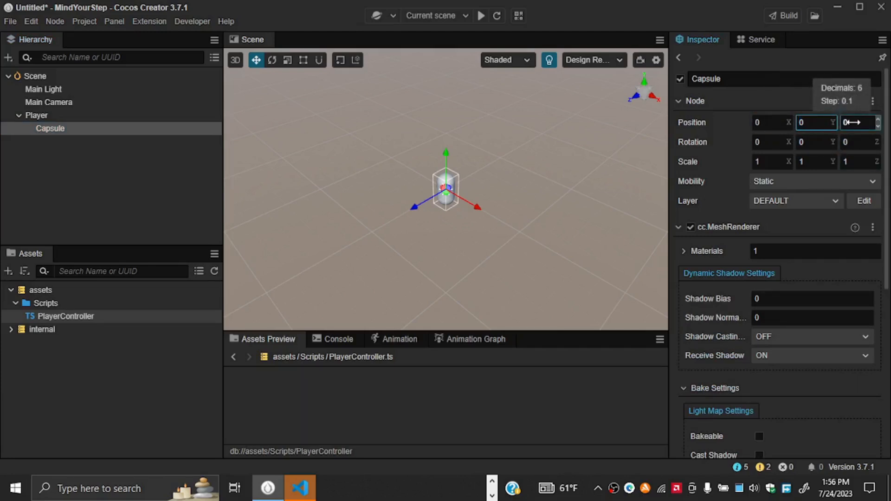
{"action": "left_click", "coordinate": [857, 122]}
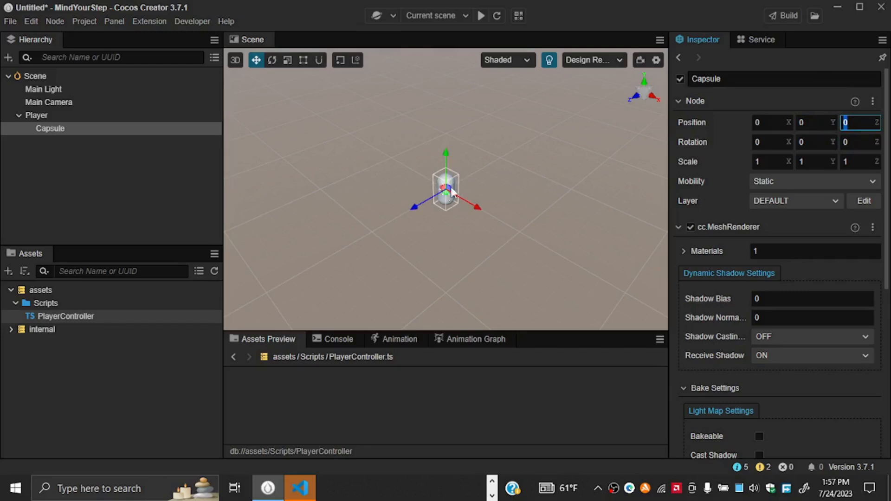
{"action": "mouse_move", "coordinate": [211, 185]}
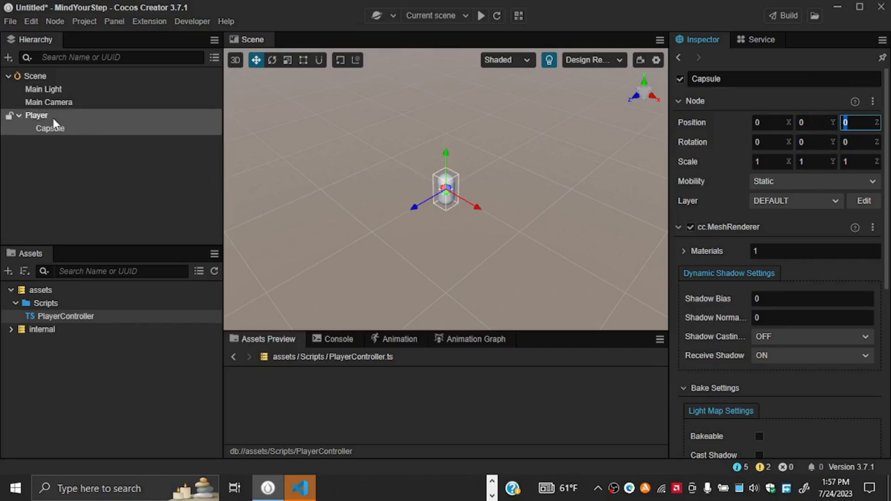
{"action": "left_click", "coordinate": [36, 115]}
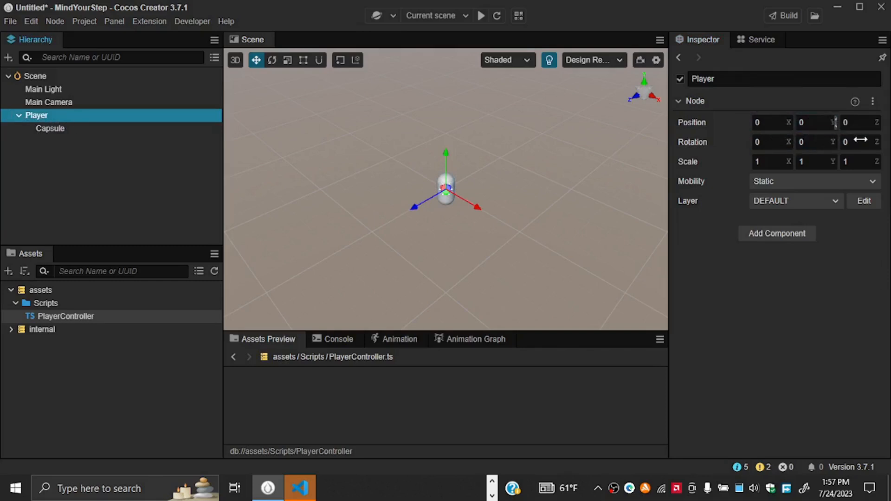
{"action": "mouse_move", "coordinate": [317, 207]}
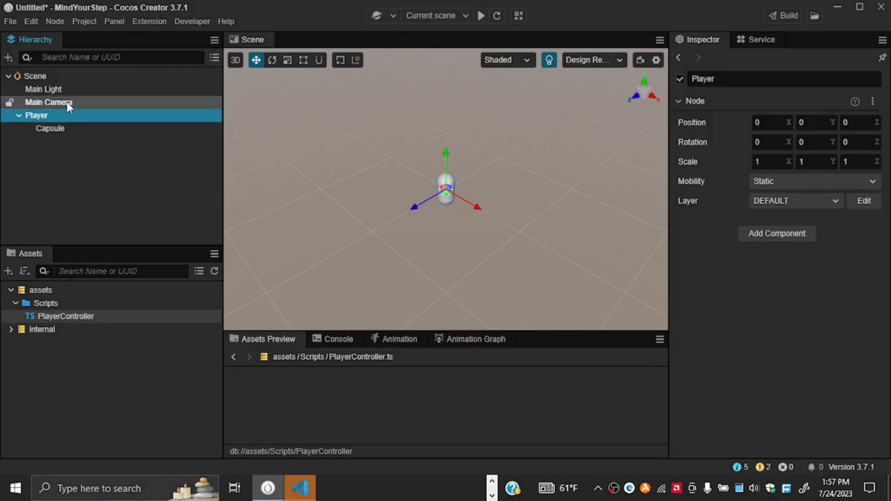
- Select Main Camera to show its Inspector (position -10, 10, 10; rotation -35, -45, 0) and preview
{"action": "left_click", "coordinate": [49, 102]}
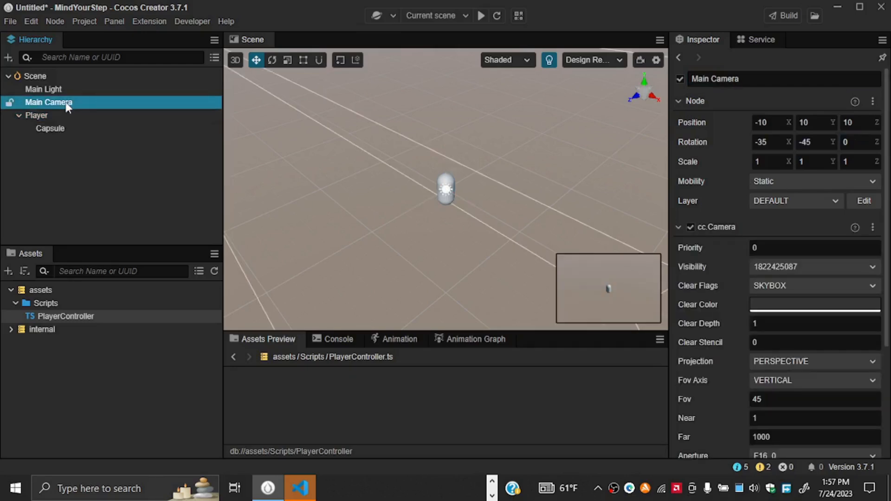
{"action": "mouse_move", "coordinate": [54, 105]}
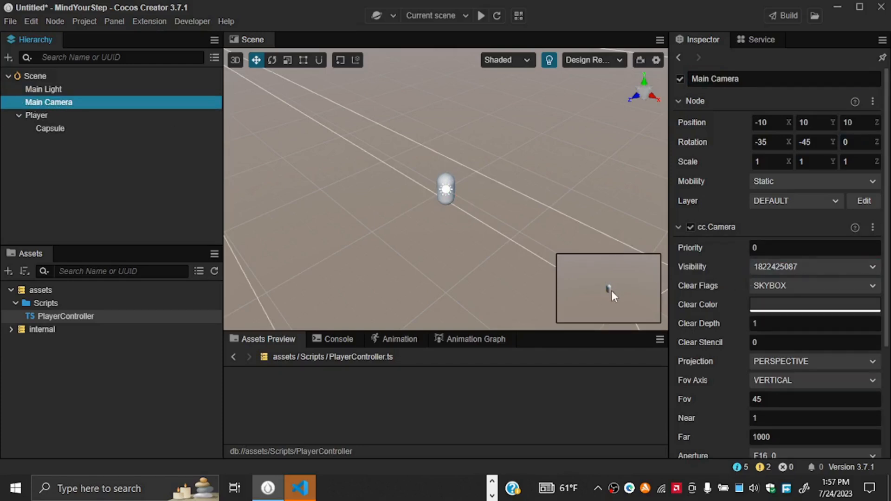
{"action": "mouse_move", "coordinate": [624, 290]}
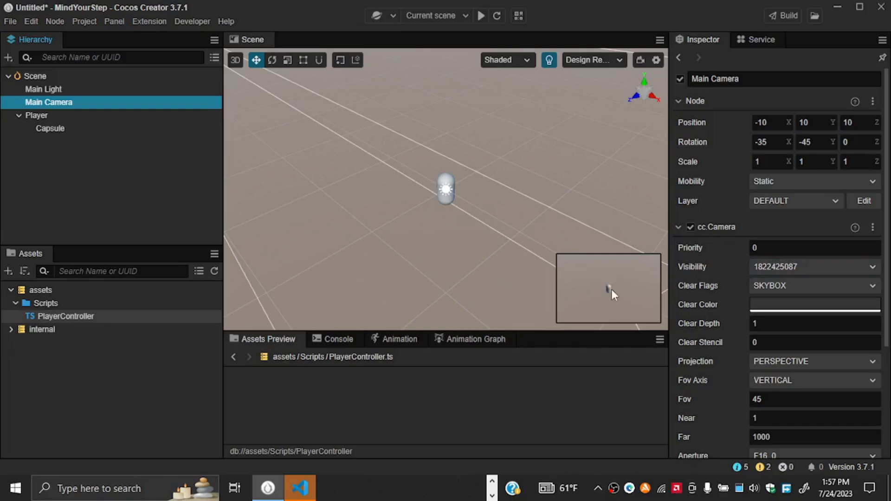
{"action": "mouse_move", "coordinate": [605, 288]}
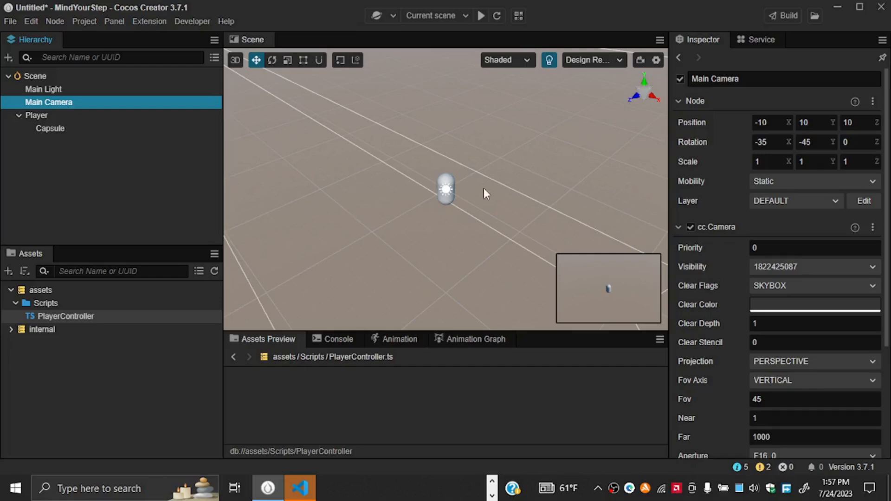
{"action": "mouse_move", "coordinate": [37, 258]}
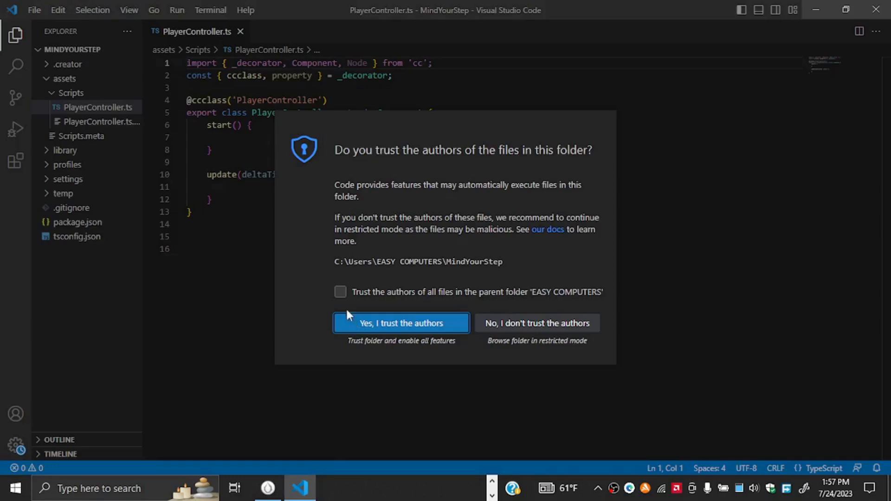
- Trust the project folder's authors, review PlayerController.ts, then minimize VS Code back to Cocos Creator
{"action": "left_click", "coordinate": [401, 324]}
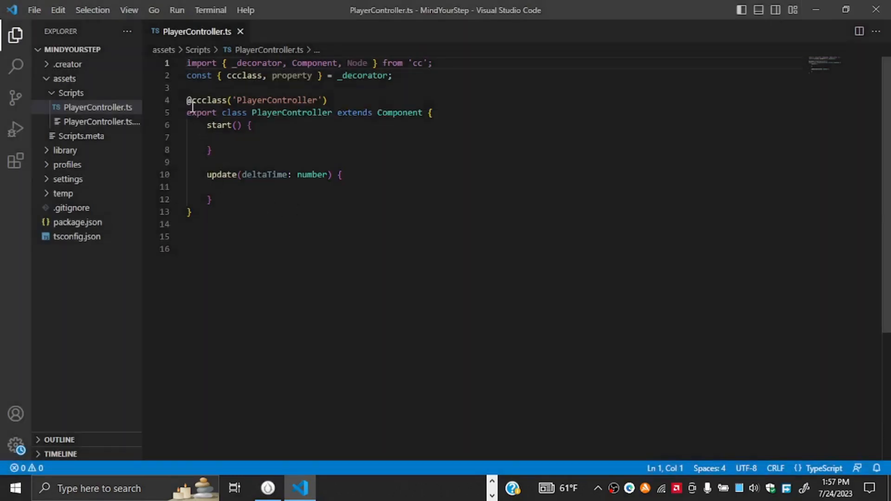
{"action": "left_click_drag", "start_coordinate": [206, 126], "coordinate": [211, 199]}
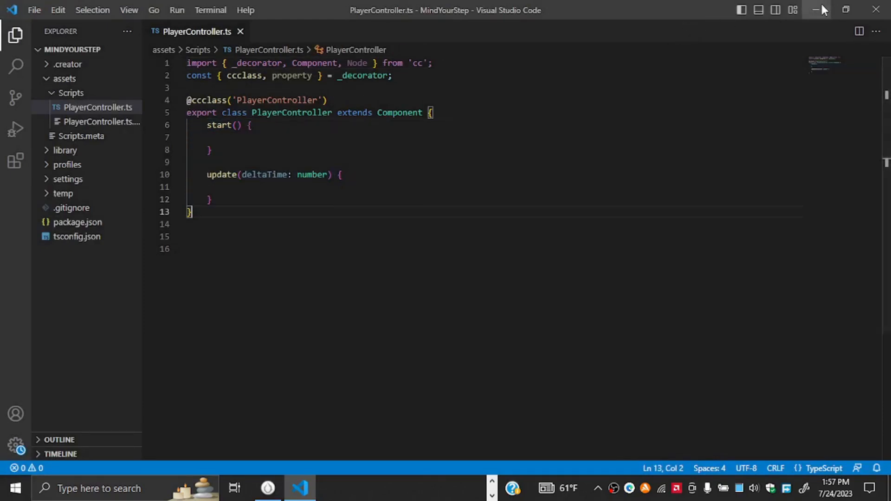
{"action": "left_click", "coordinate": [267, 488]}
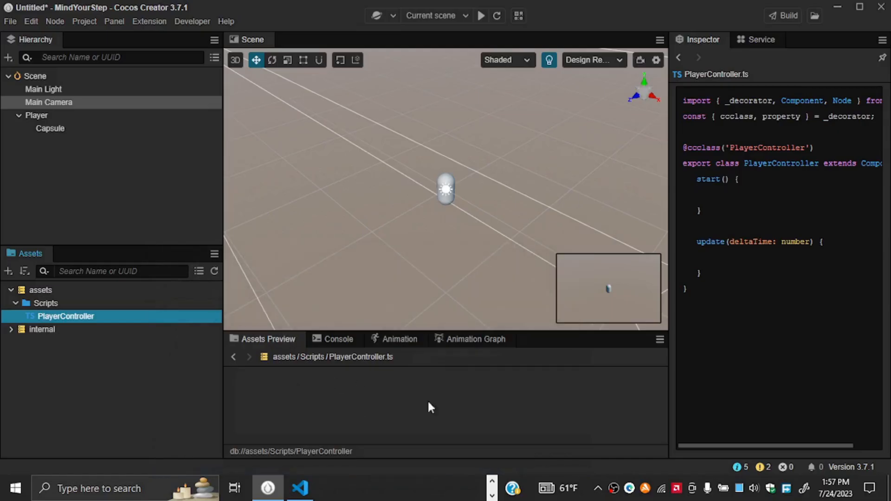
{"action": "mouse_move", "coordinate": [492, 435]}
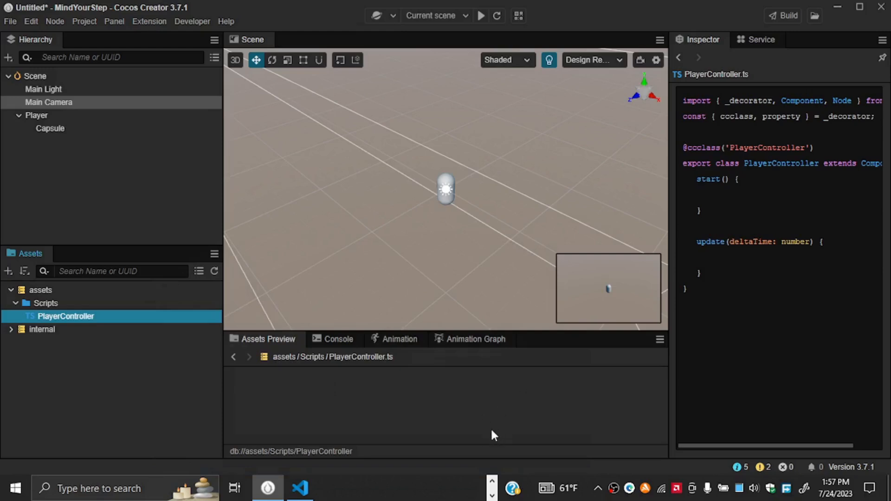